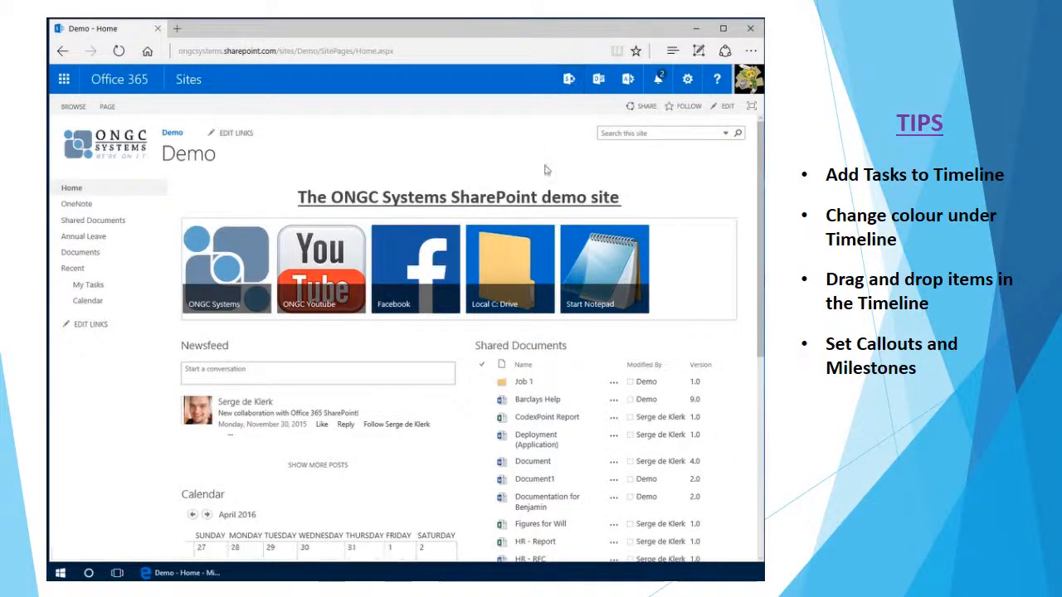
mouse_move(88, 285)
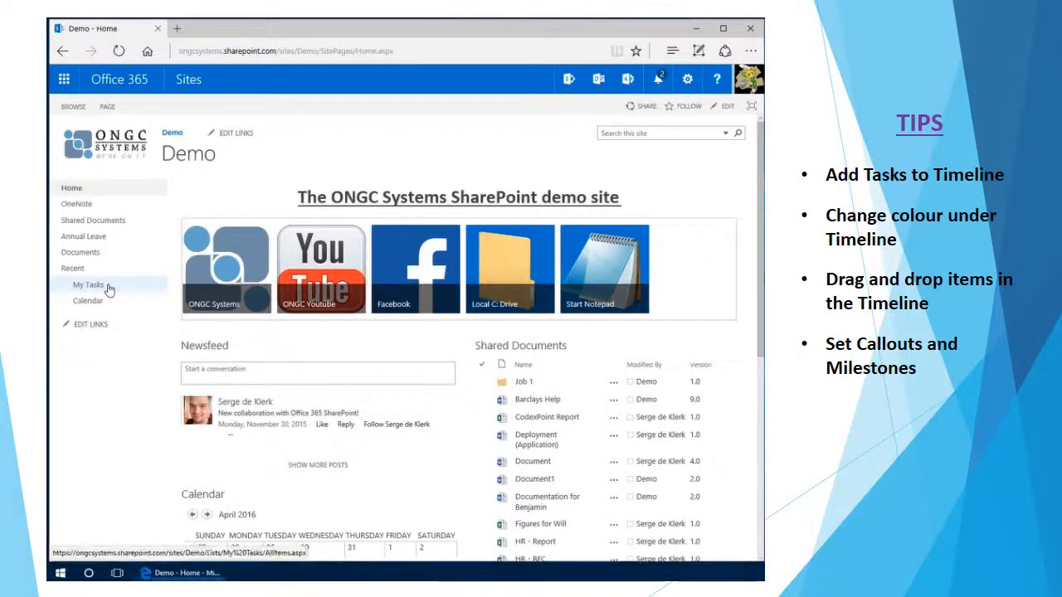
Open the empty My Tasks list from the Recent section of the left navigation.
click(89, 285)
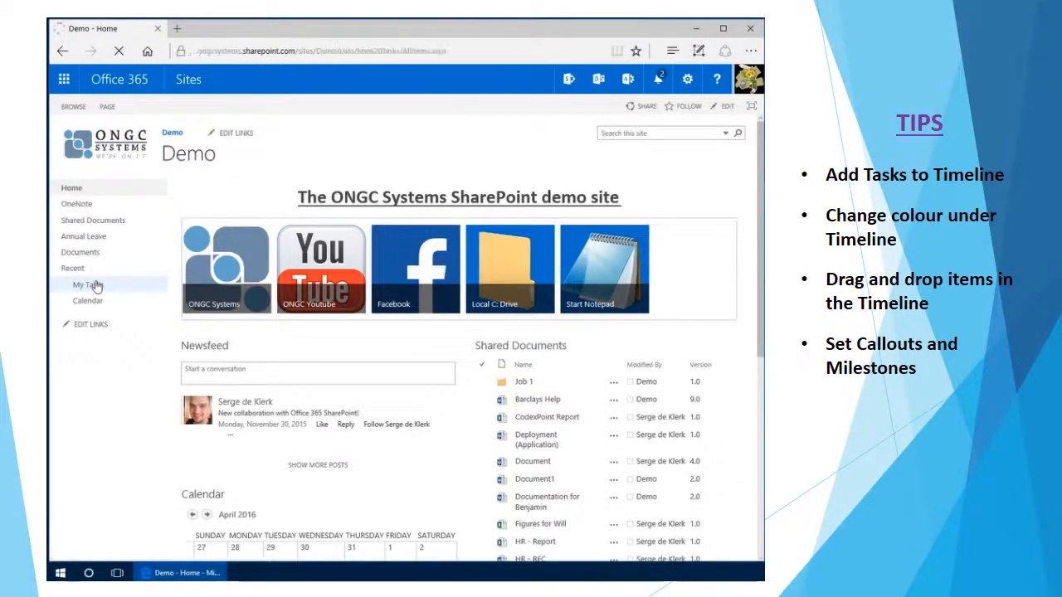
click(87, 285)
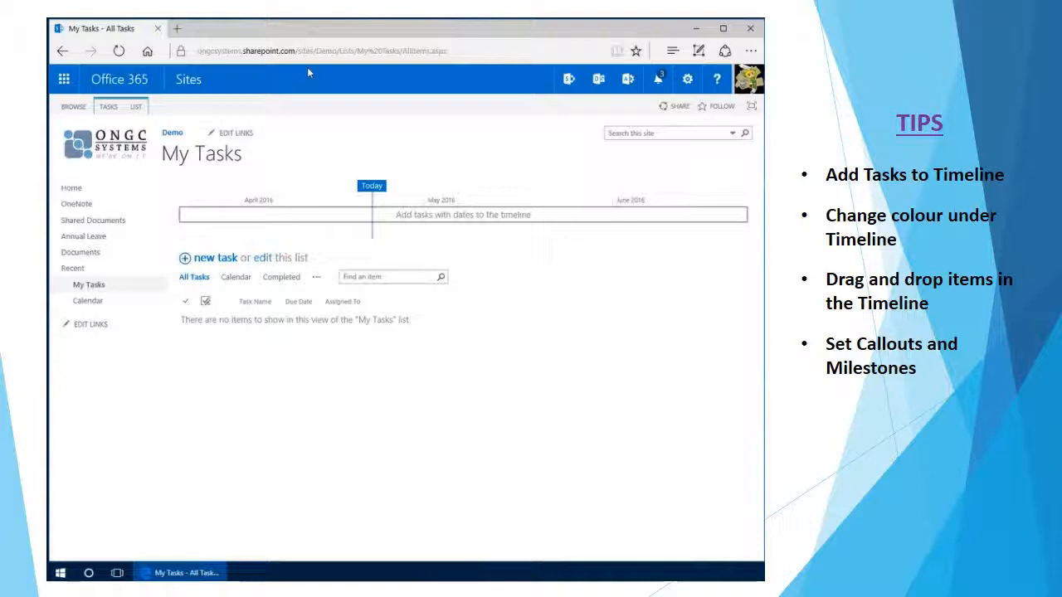
mouse_move(448, 178)
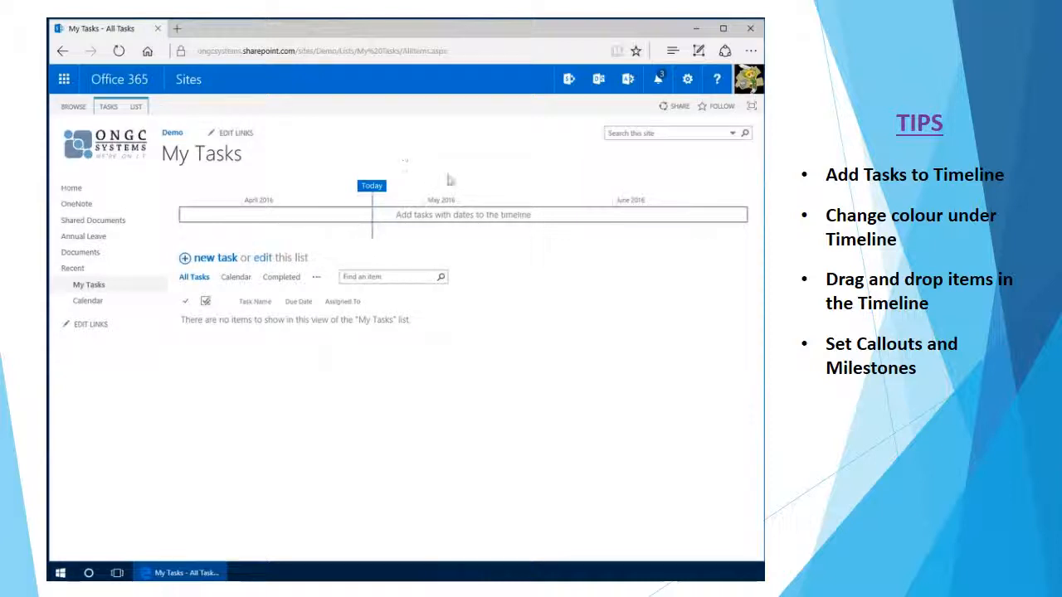
mouse_move(551, 193)
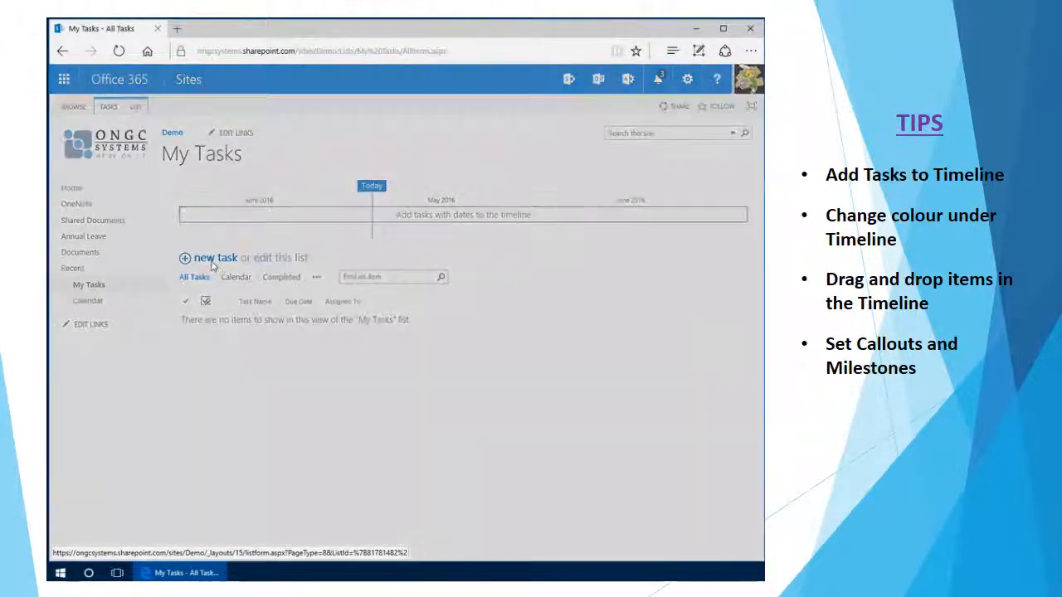
click(214, 257)
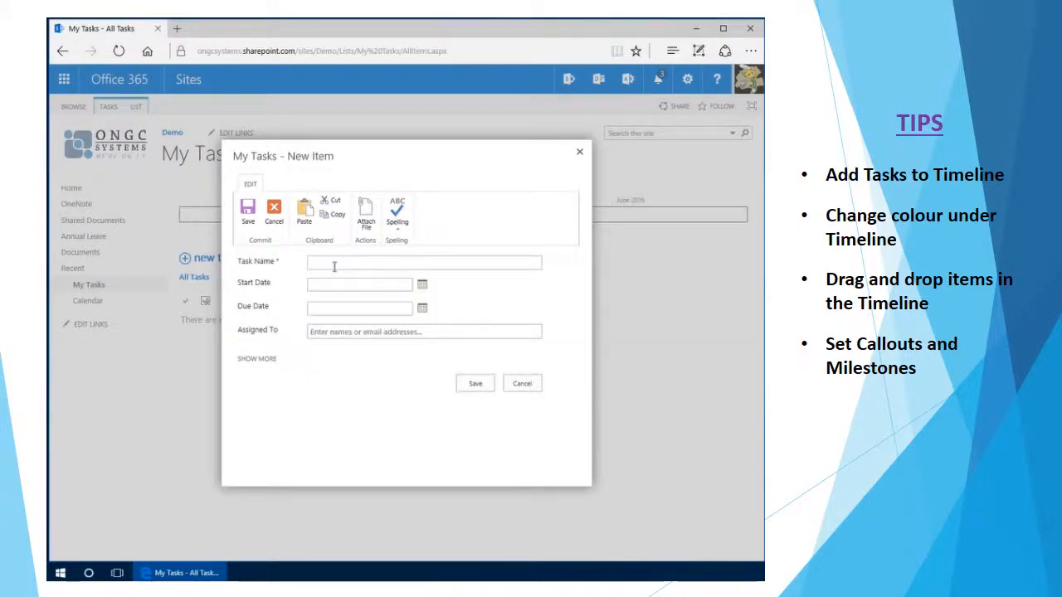
text(Task 1)
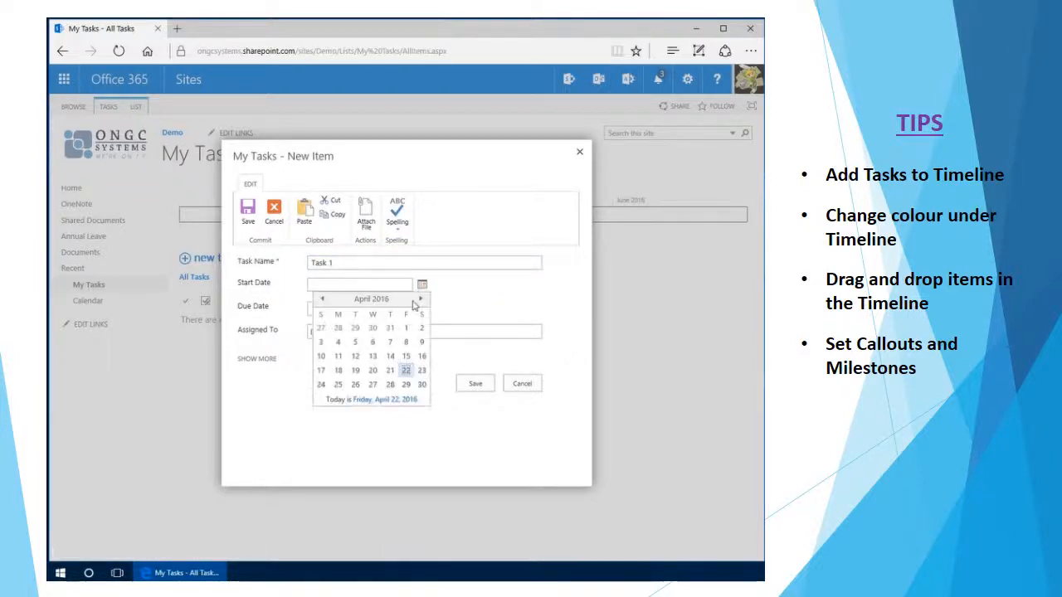
click(421, 370)
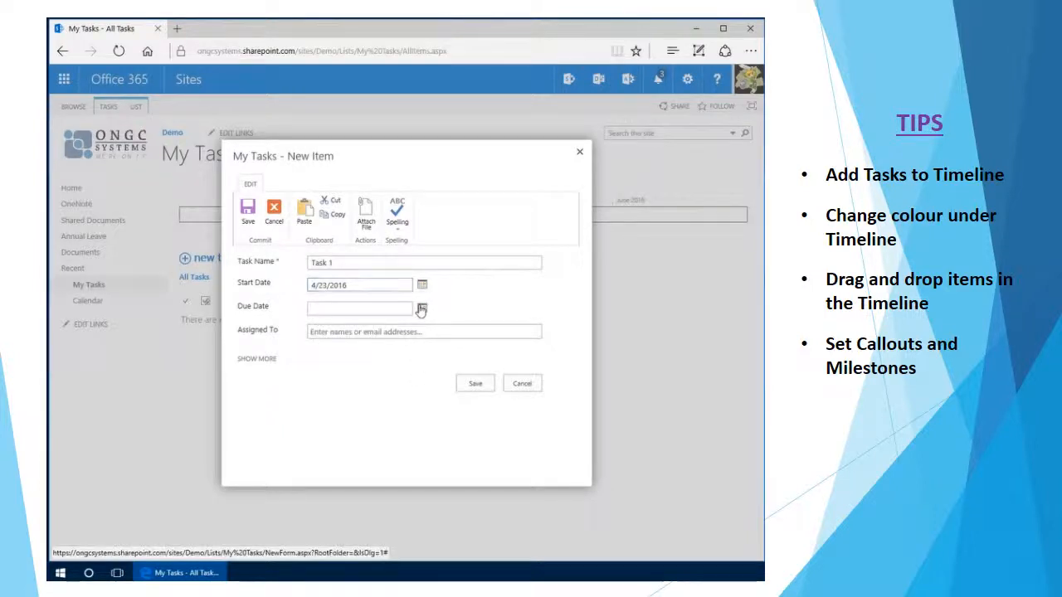
click(422, 308)
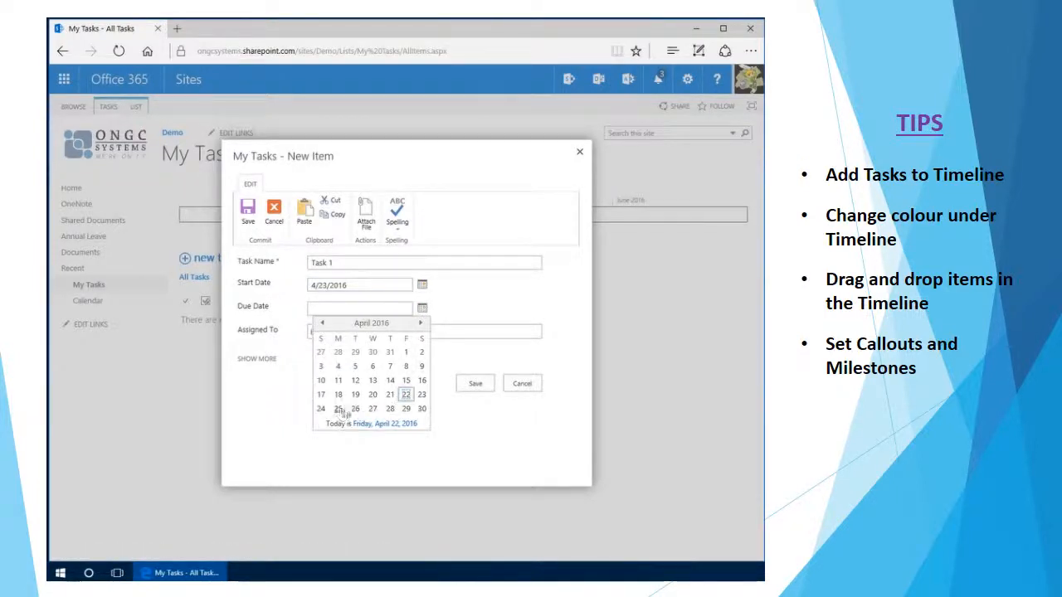
click(338, 408)
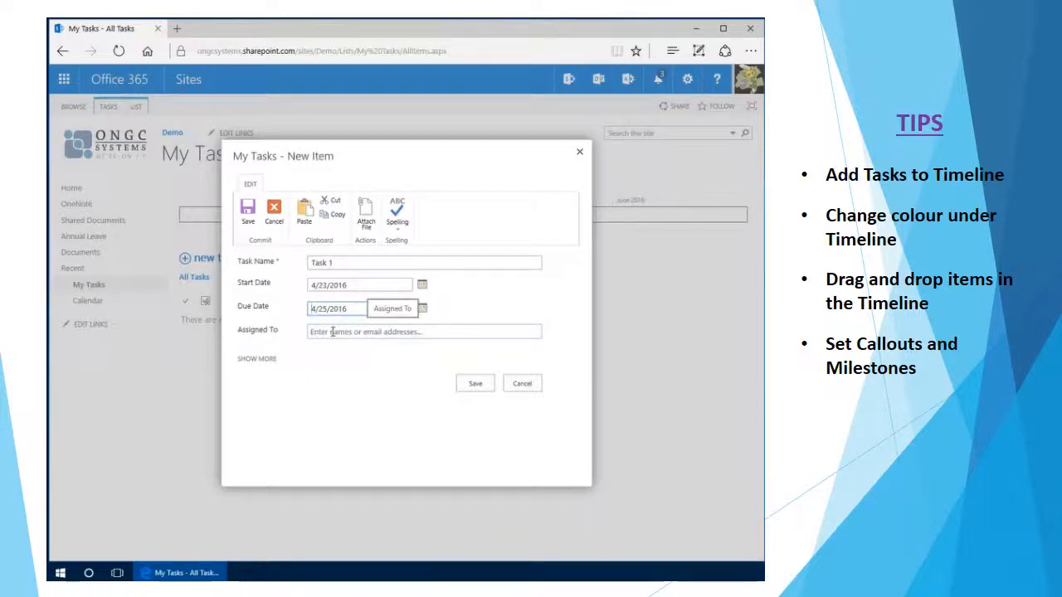
click(423, 331)
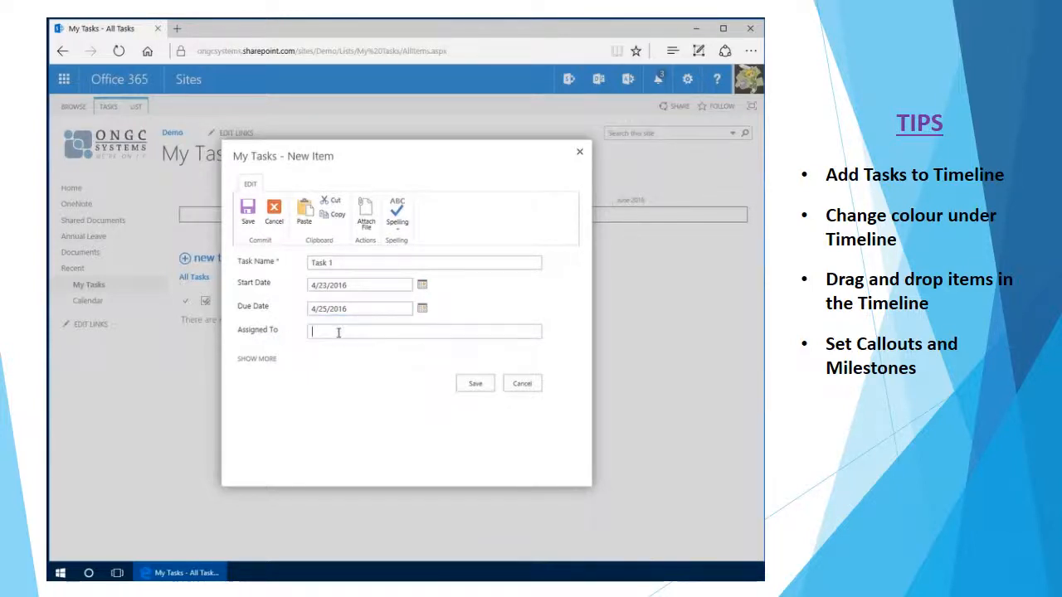
text(Deniz Uysal)
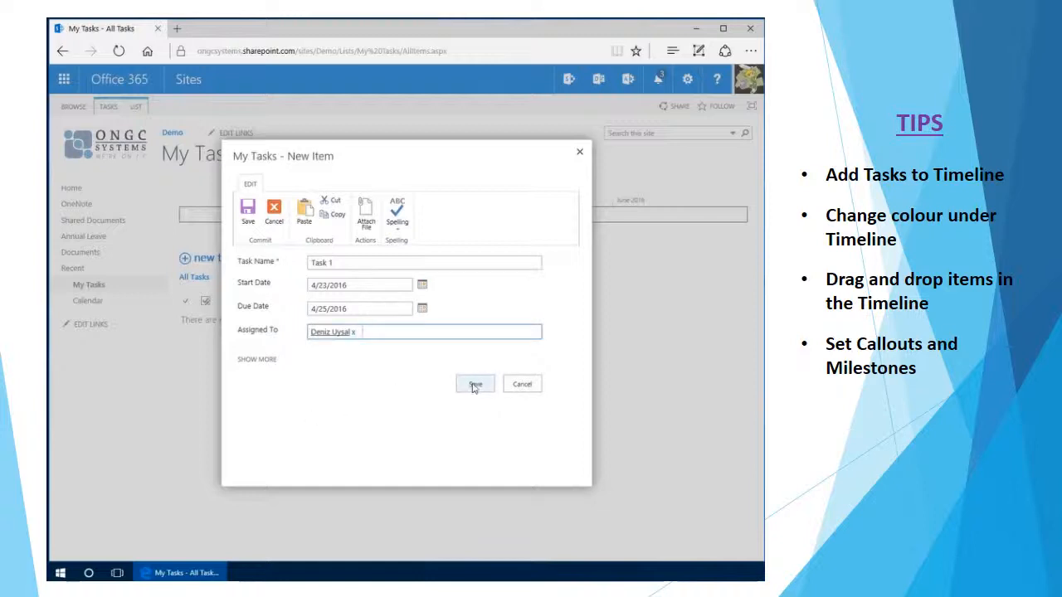
click(475, 383)
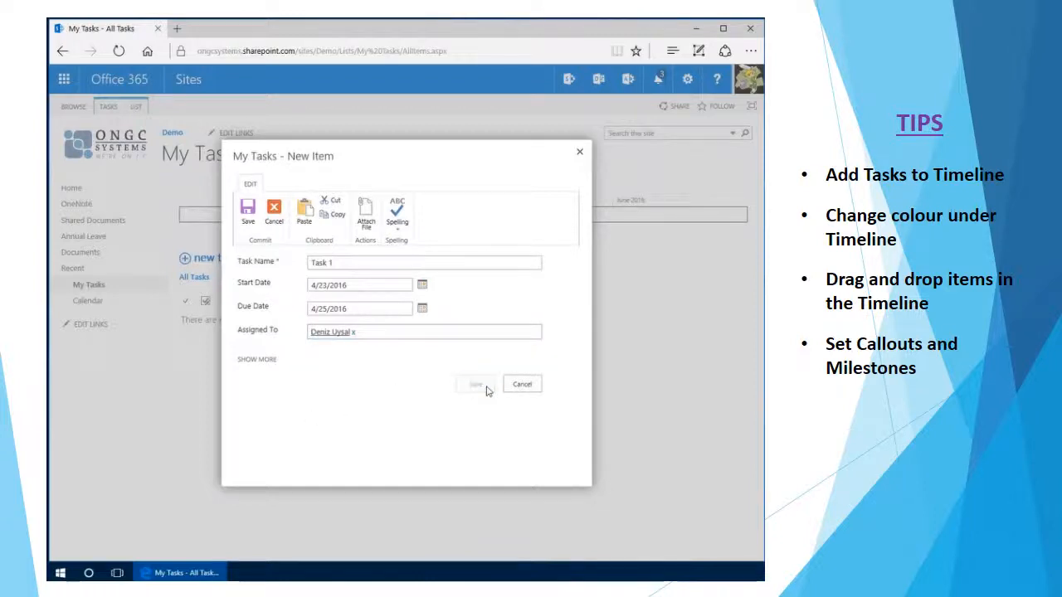
click(475, 384)
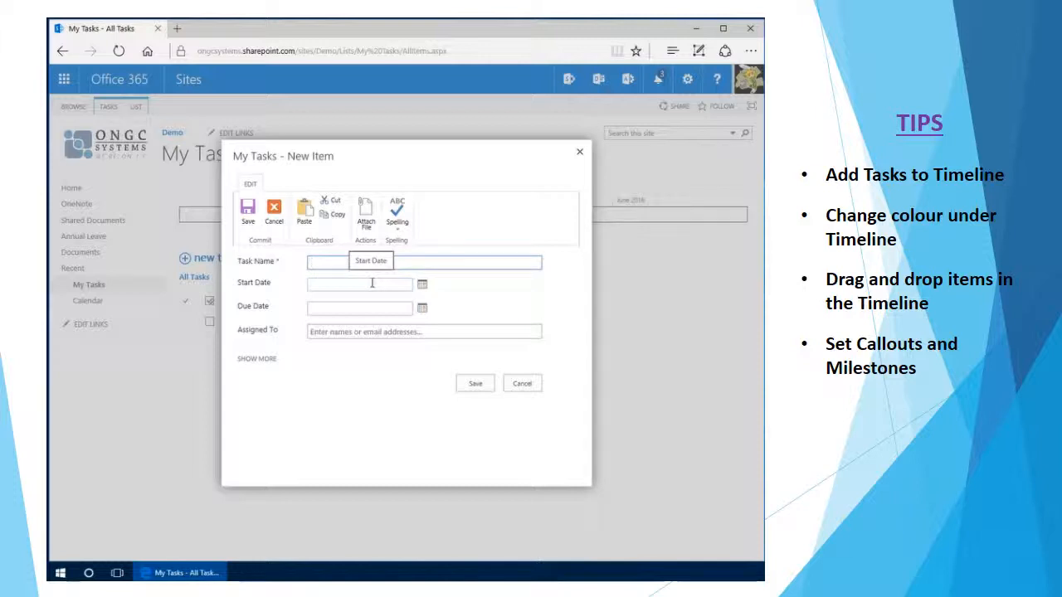
Begin entering the next task's details in the New Item form.
click(521, 383)
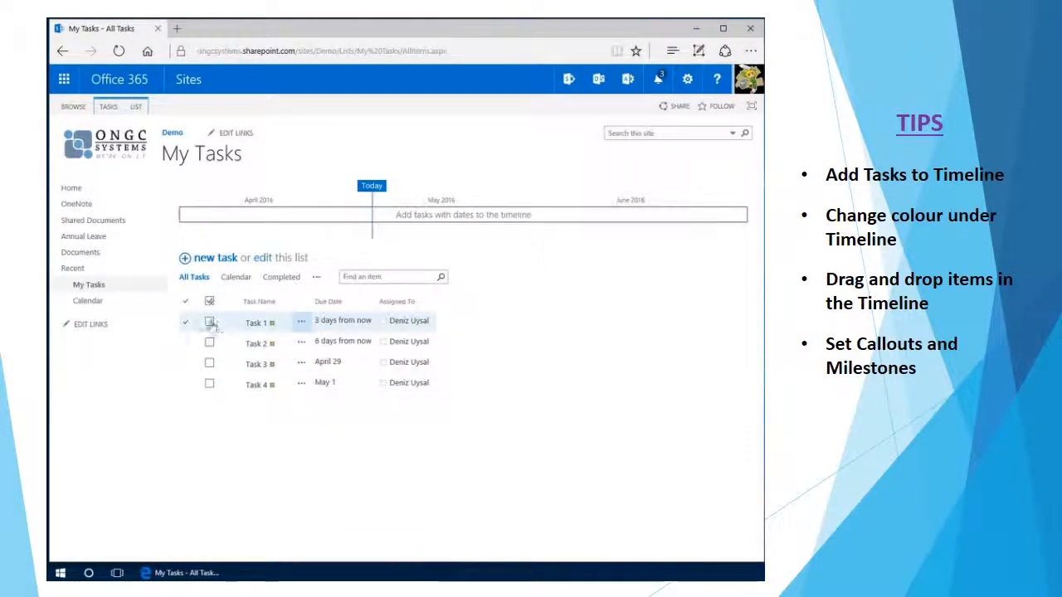
Select Task 1 using the Tasks ribbon commands and add Task 3 to the timeline.
click(209, 321)
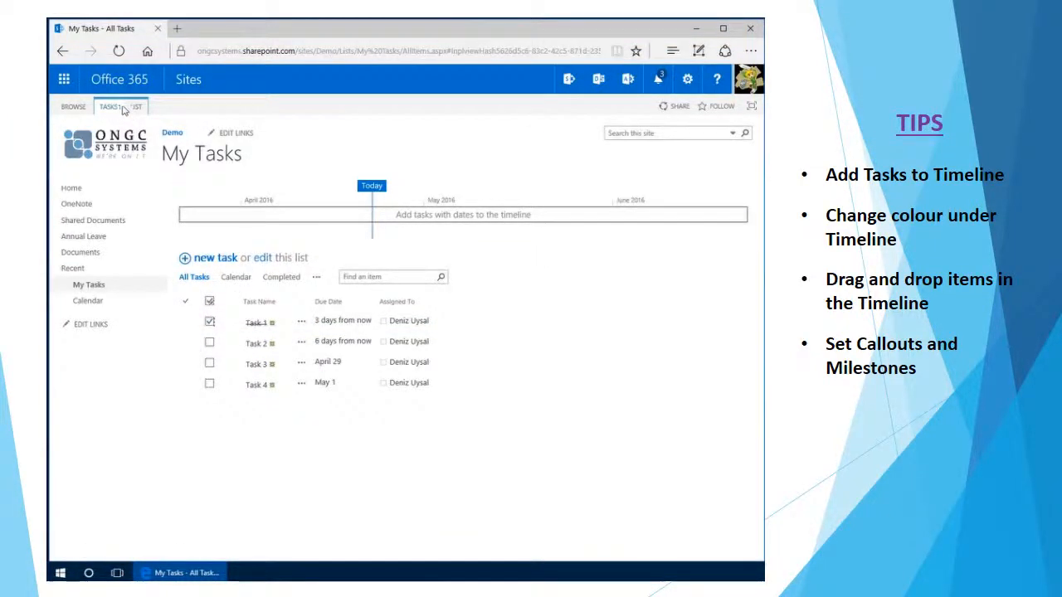
click(108, 106)
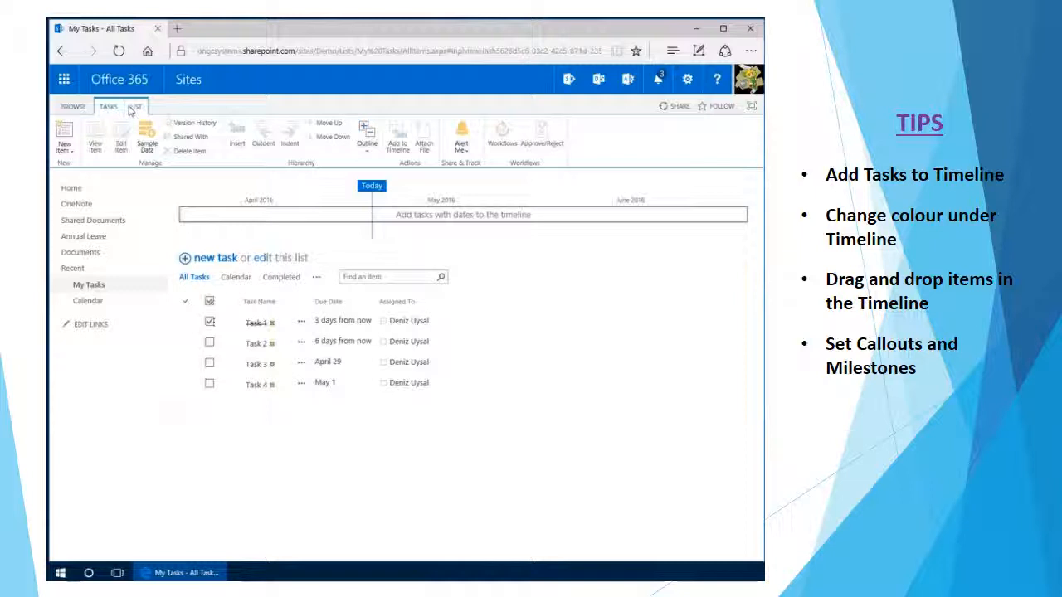
click(134, 106)
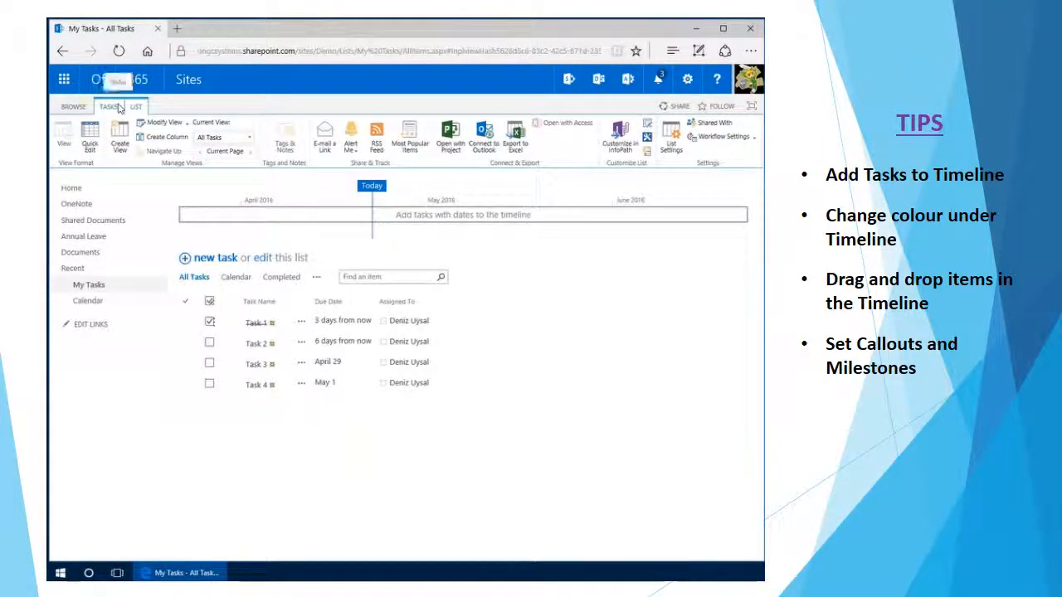
click(135, 106)
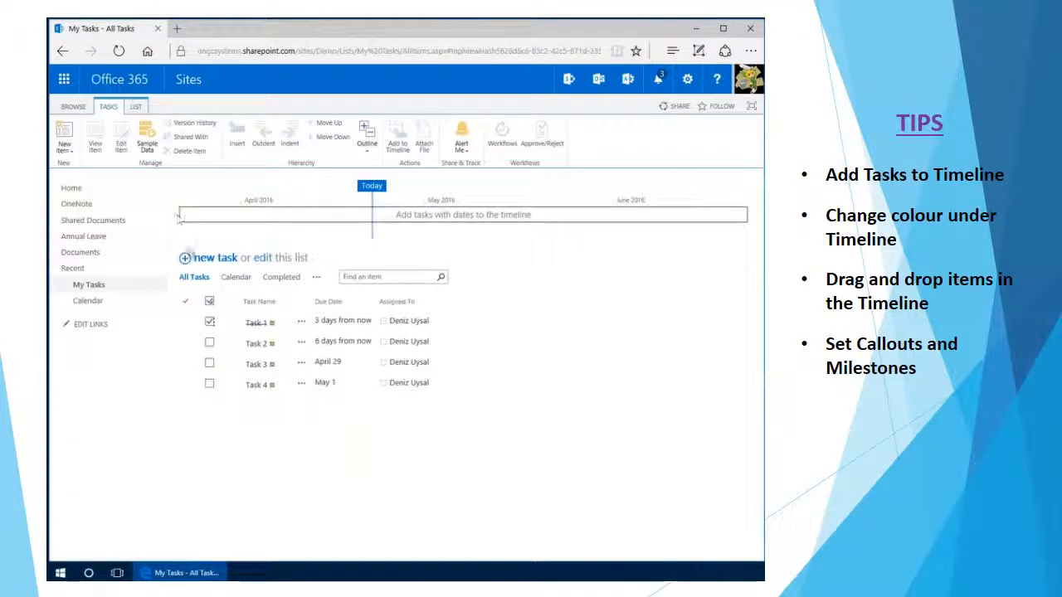
click(209, 321)
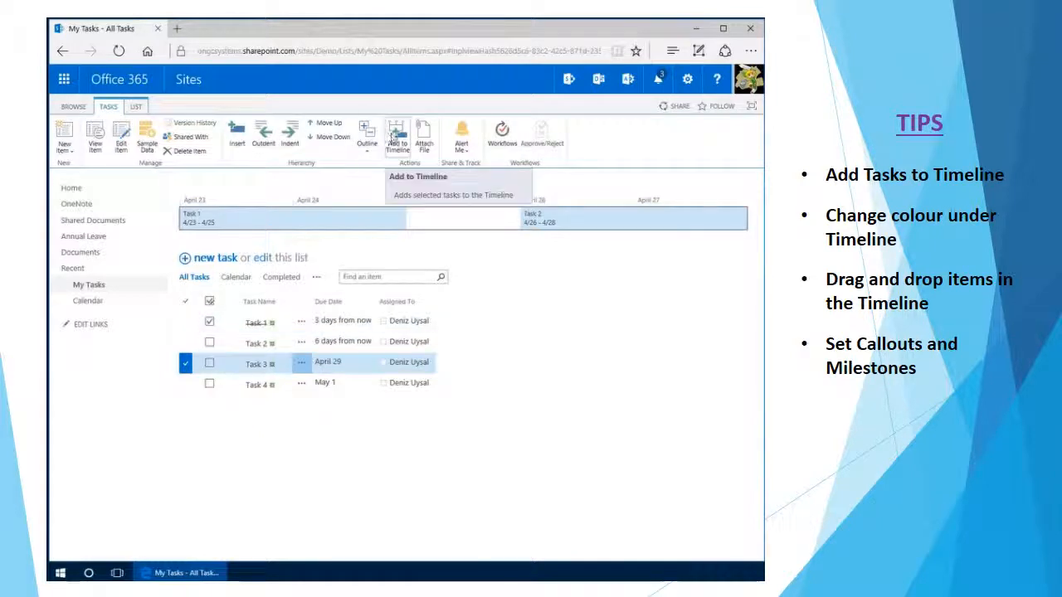
click(397, 137)
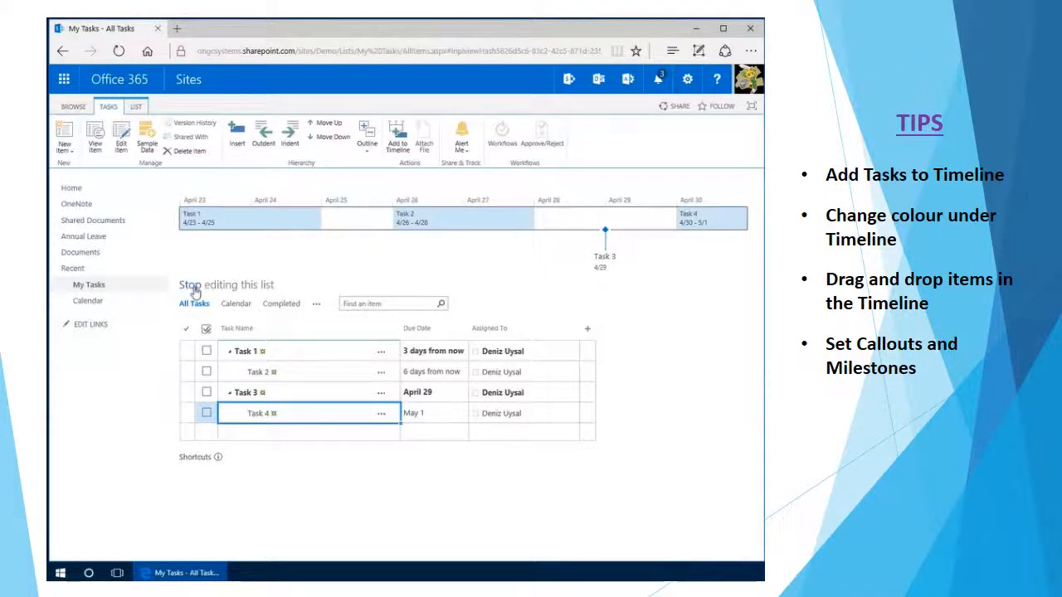
Stop editing the list and open Task 1's timeline card showing its 3-day duration.
click(225, 284)
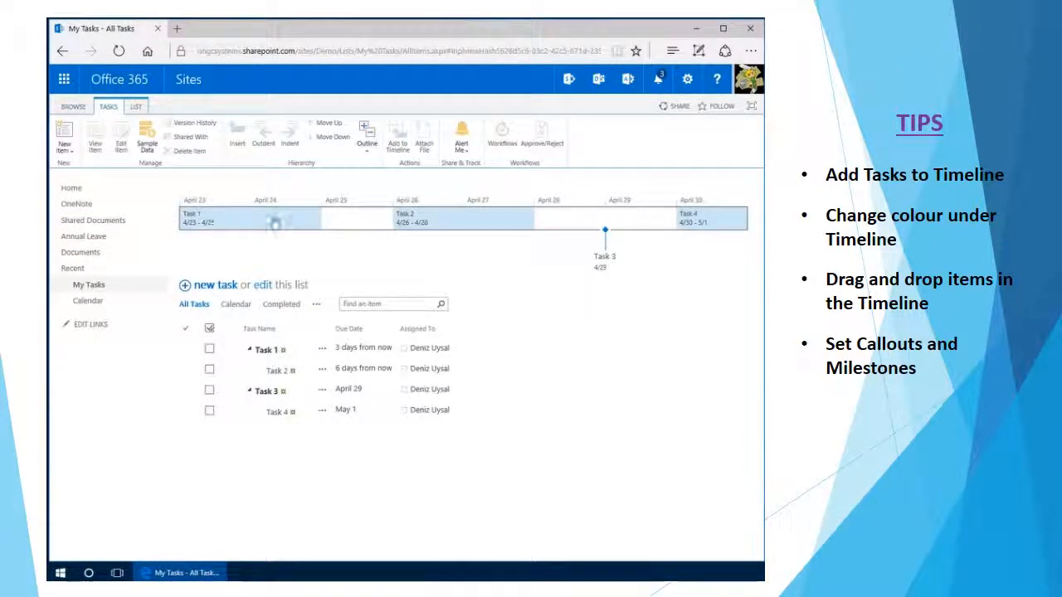
click(249, 217)
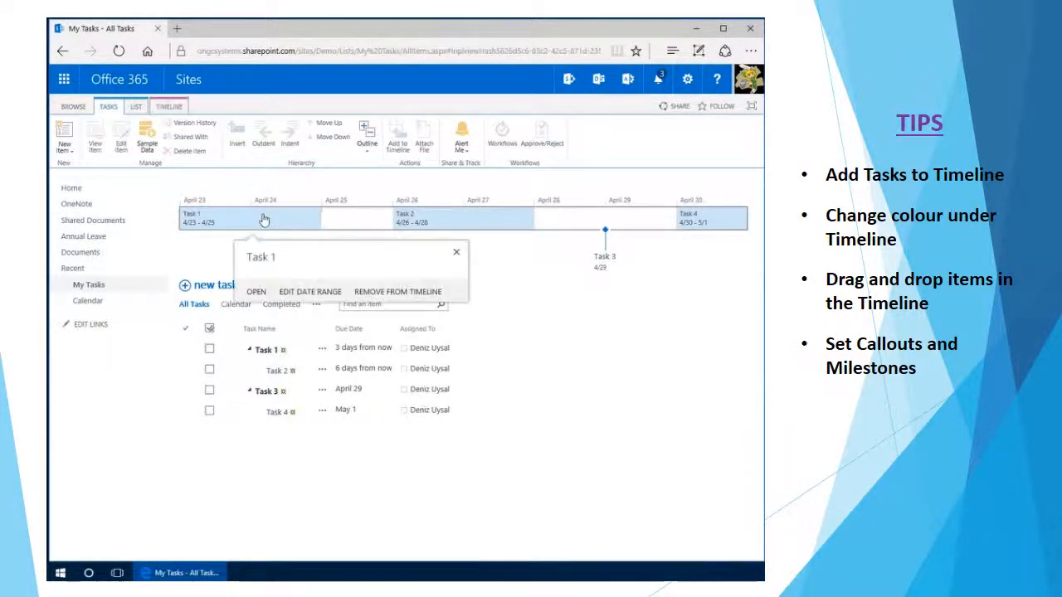
click(168, 106)
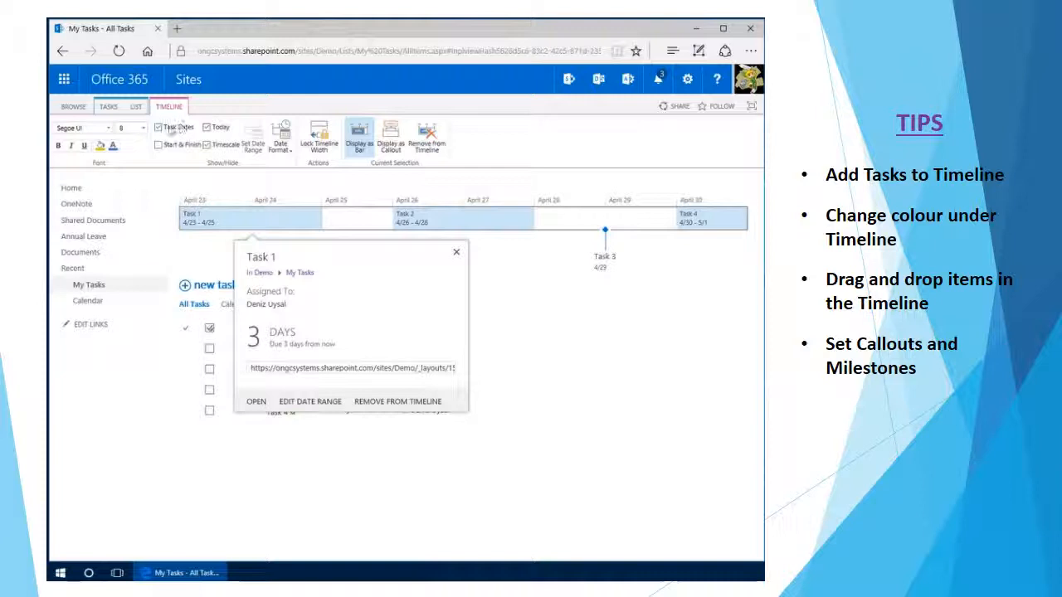
mouse_move(175, 127)
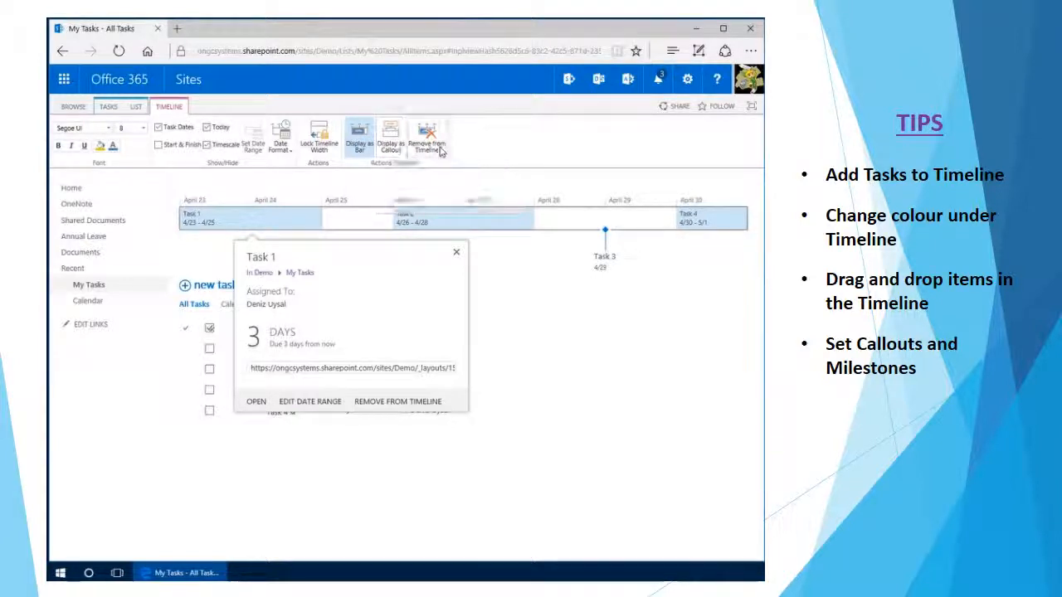
mouse_move(427, 136)
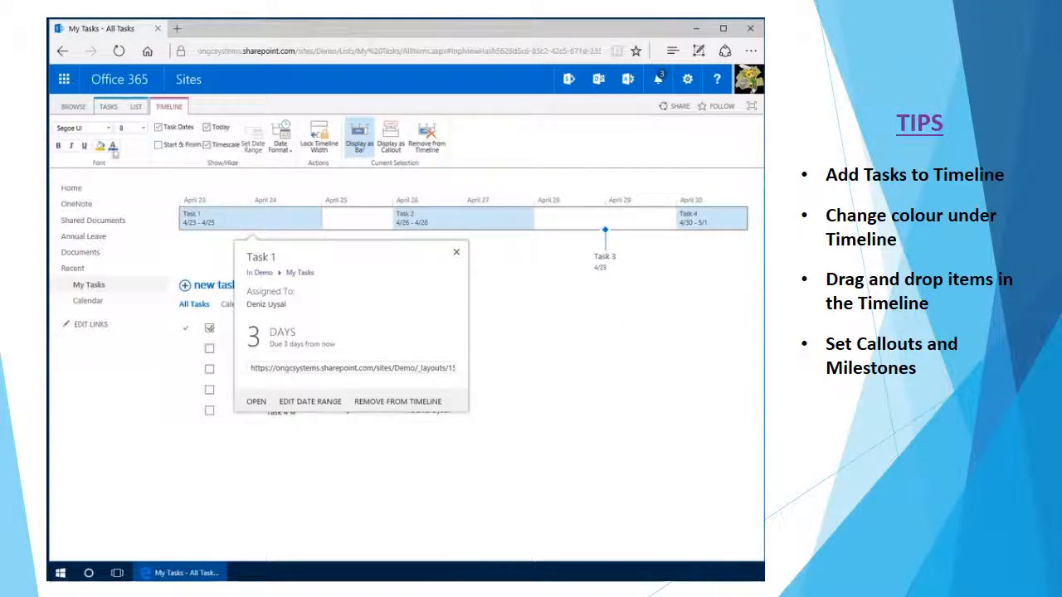
Fill Task 1's timeline bar with blue using the Highlight Color choices.
click(99, 146)
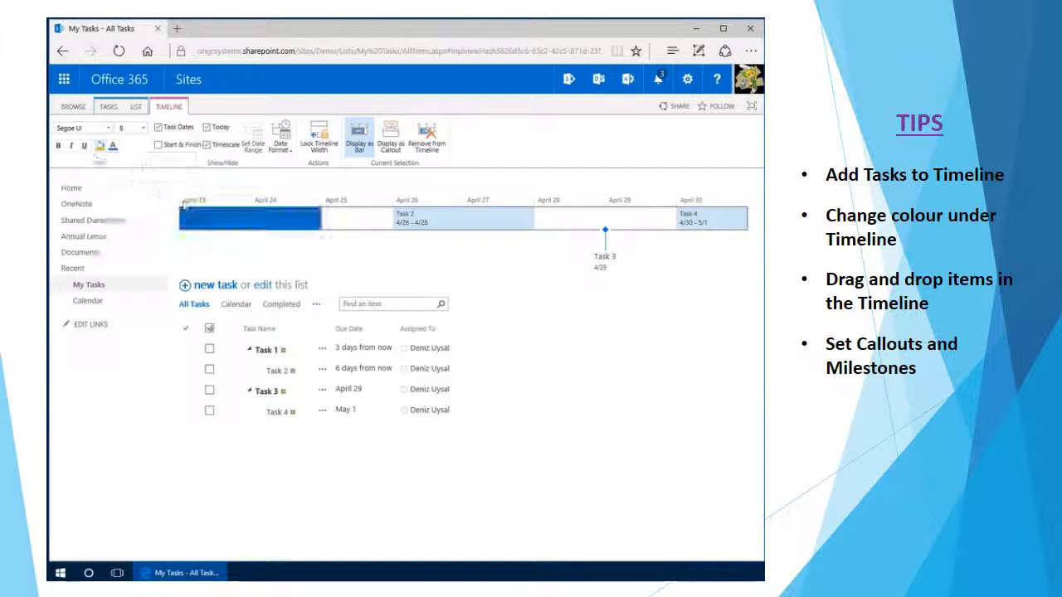
click(112, 146)
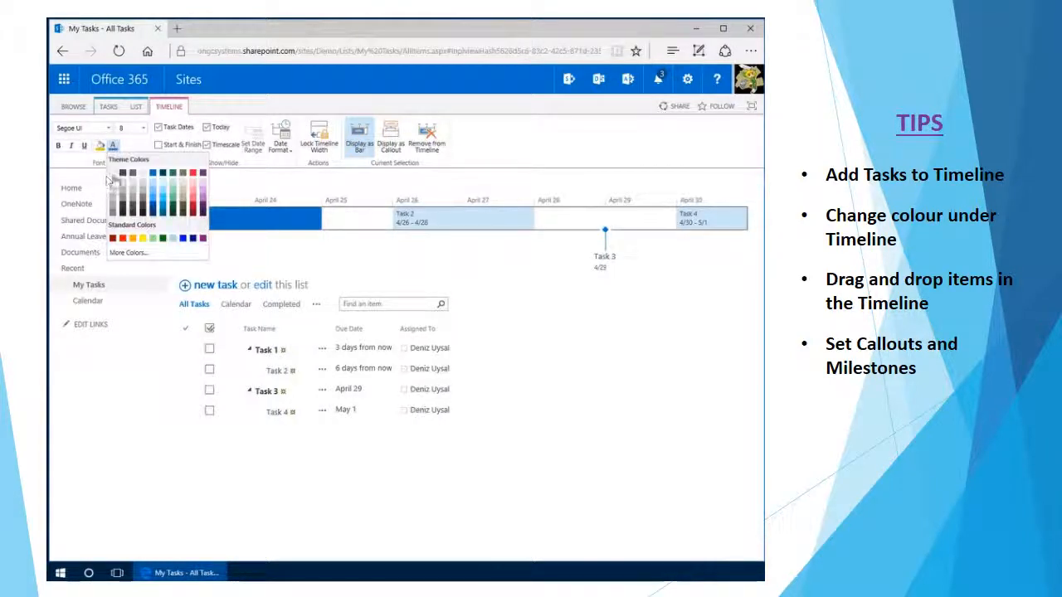
click(462, 217)
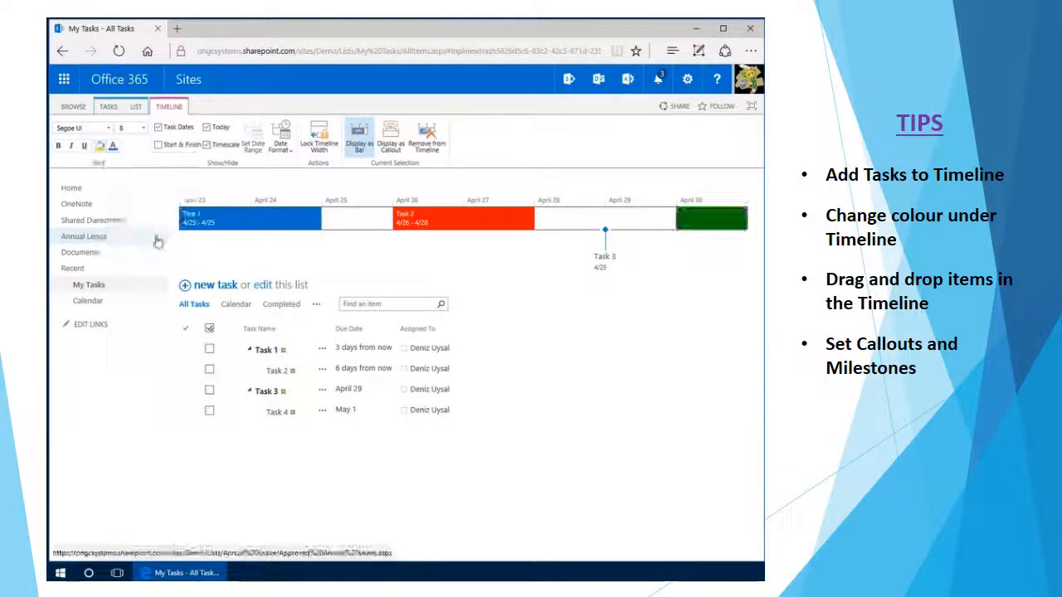
click(113, 146)
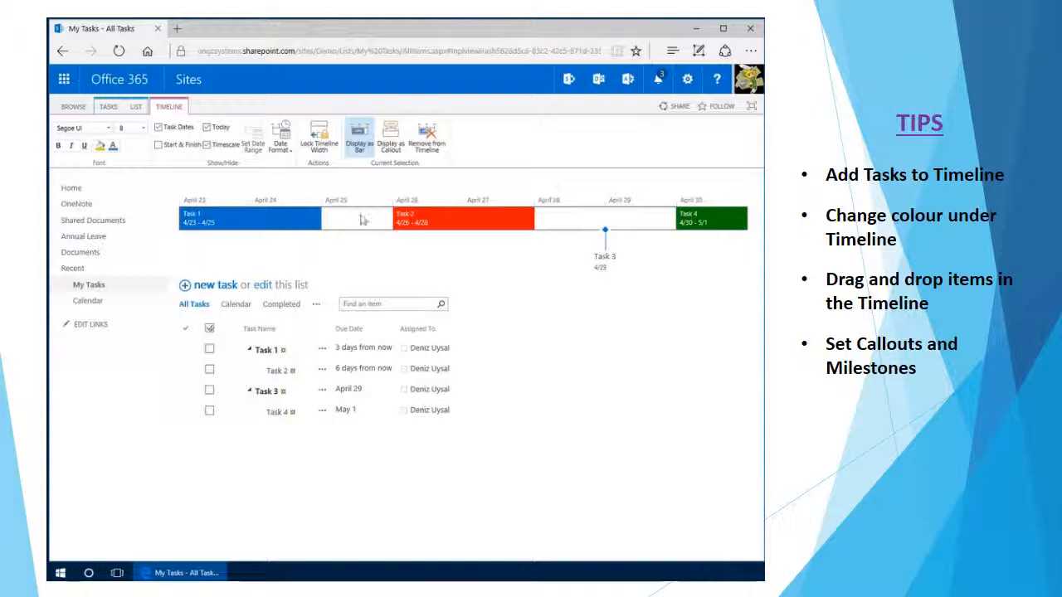
Drag Task 1's bar down onto a separate, lower timeline row.
click(249, 217)
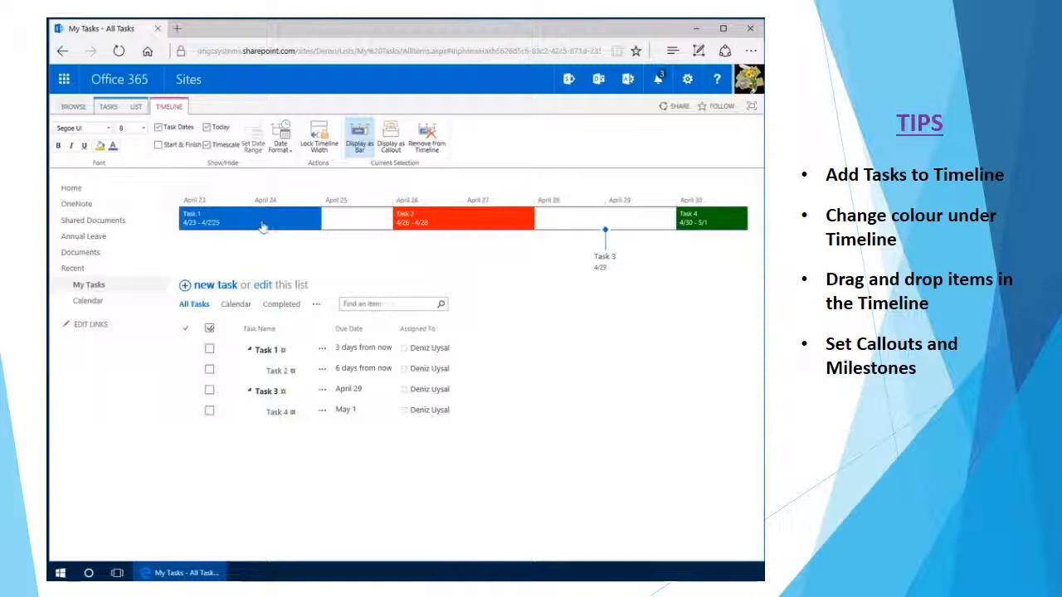
drag(249, 217, 250, 242)
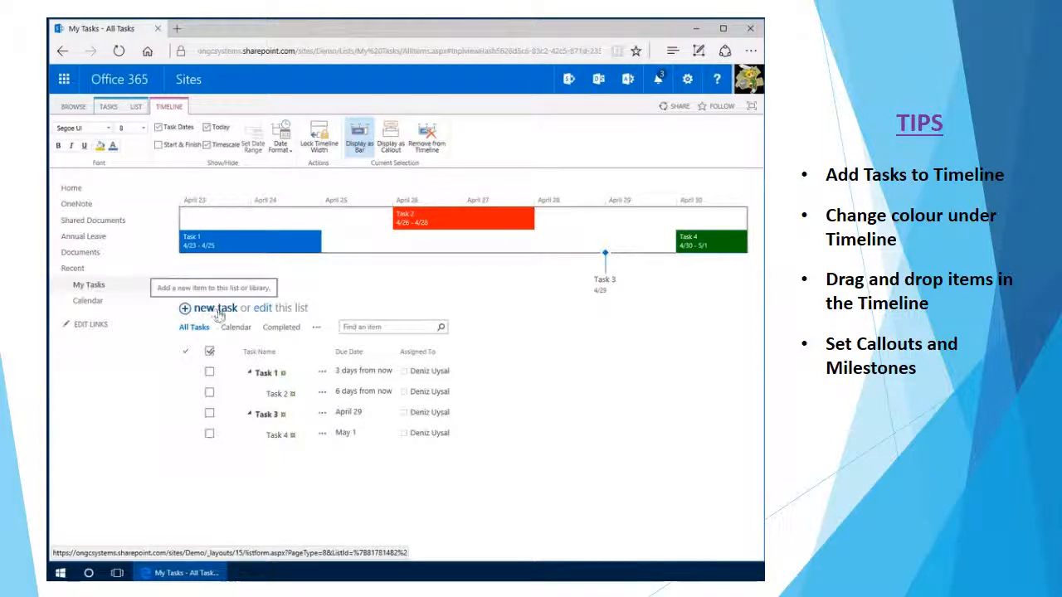
Add an 'Overall' project task starting 4/23/2016, moving the due-date calendar to May.
click(216, 307)
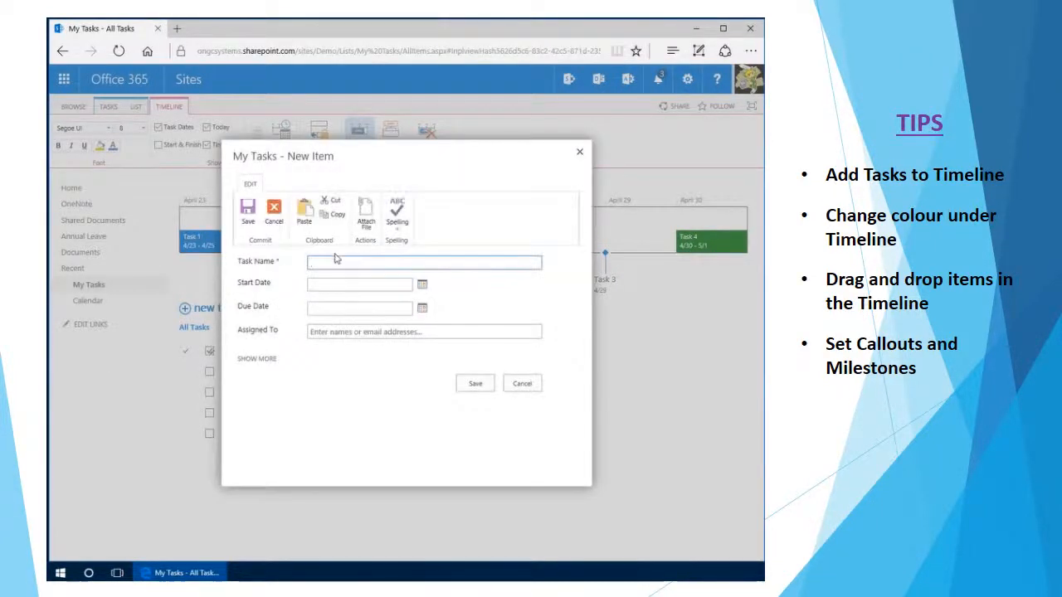
text(Overall Project)
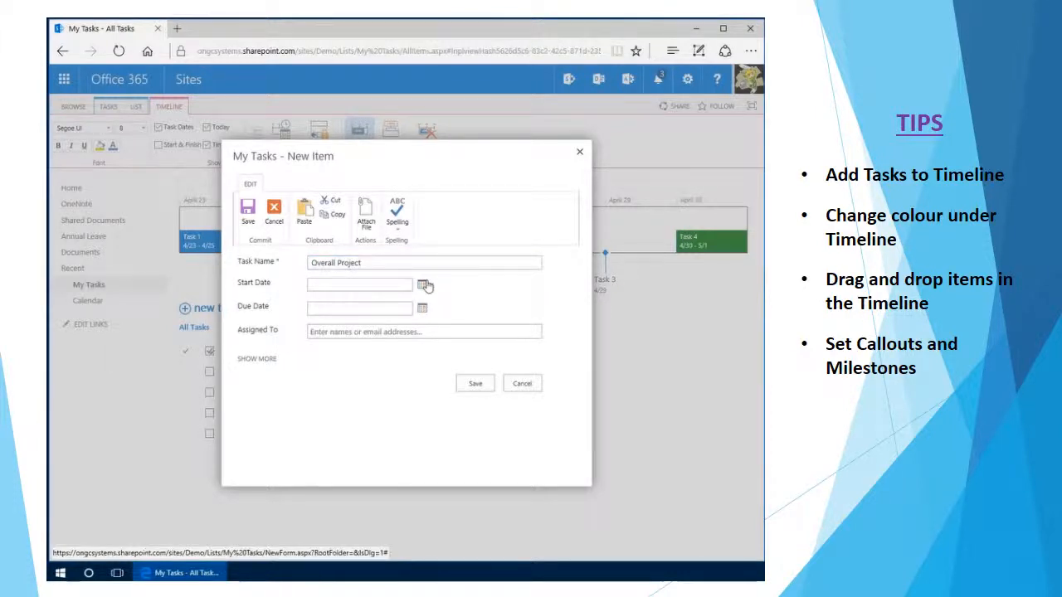
click(358, 284)
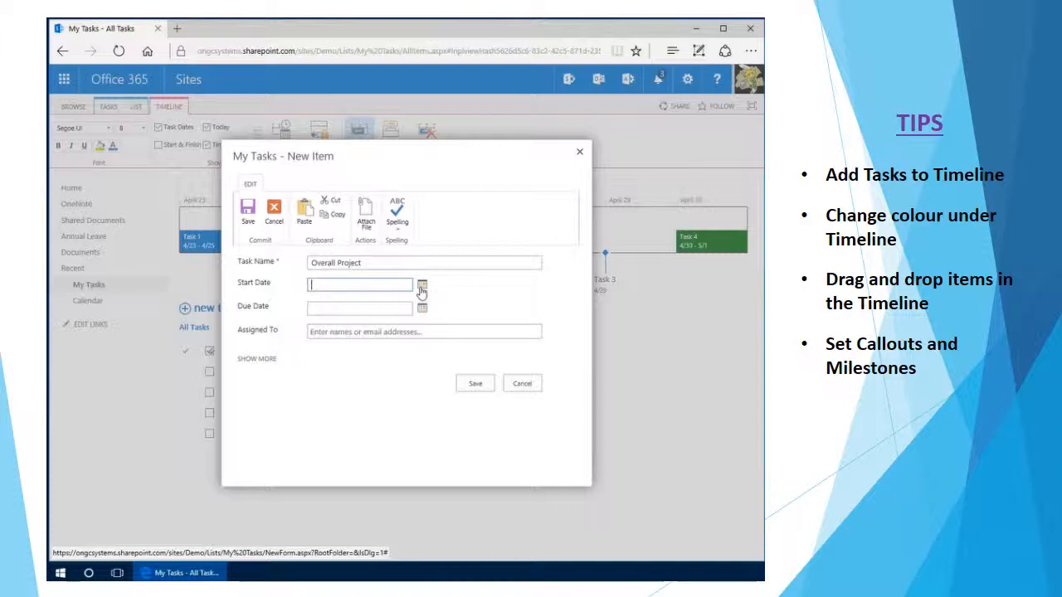
click(421, 284)
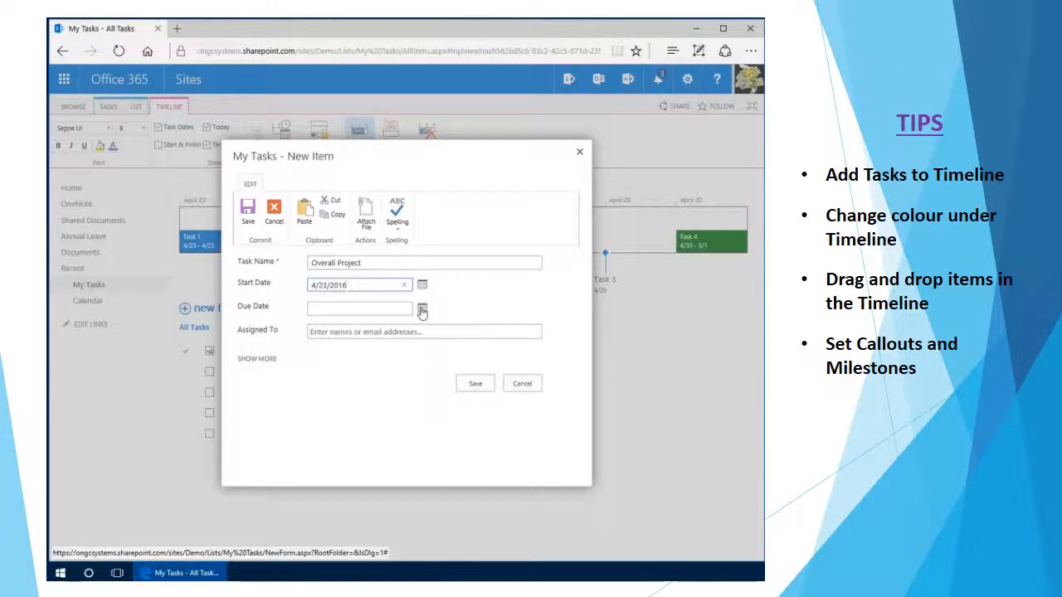
click(422, 309)
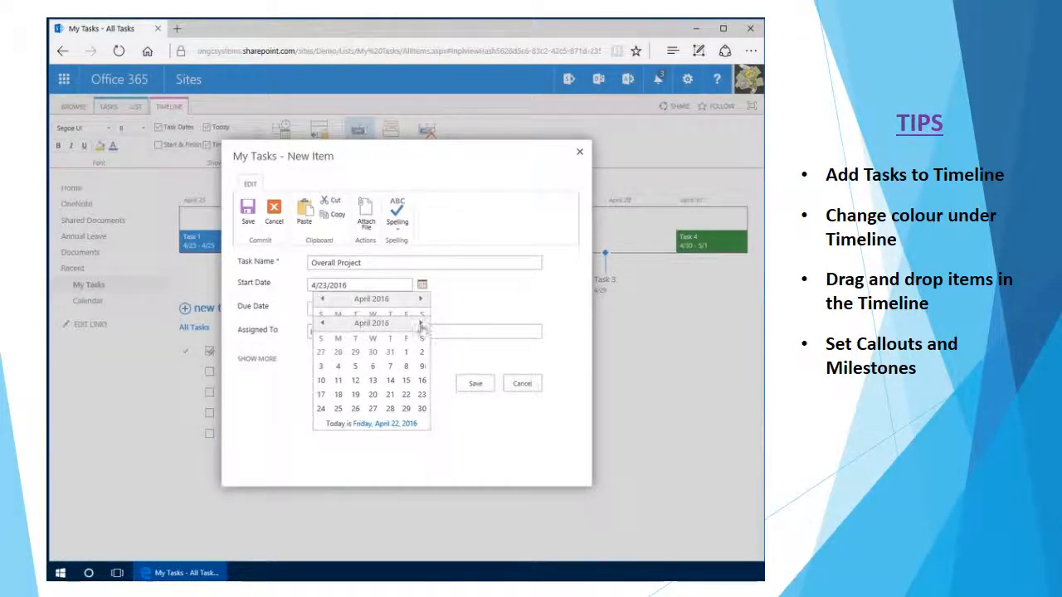
click(420, 323)
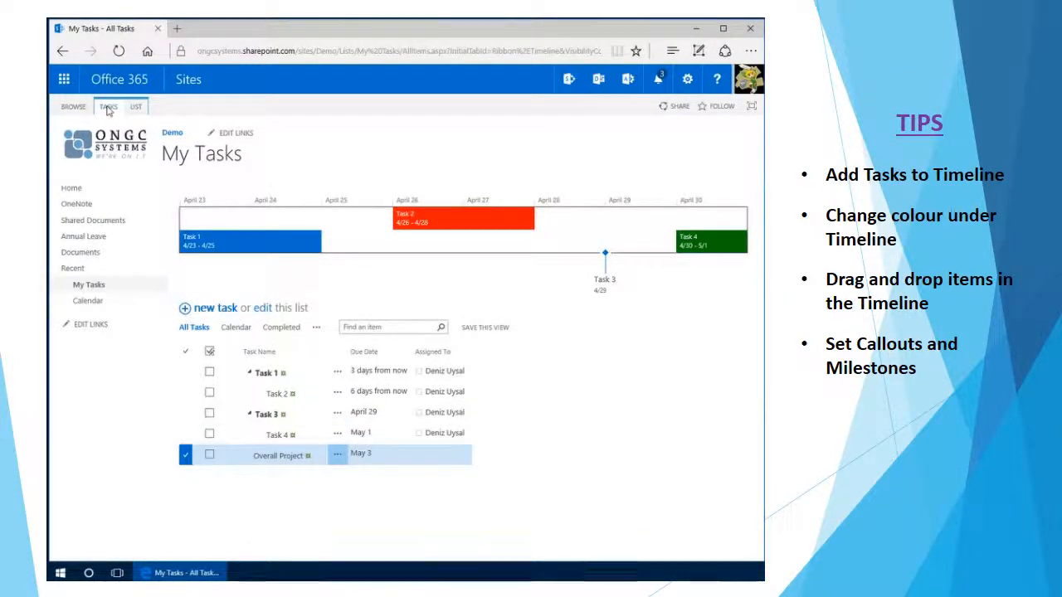
Move Overall Project up to the top of the task list and stop editing.
click(108, 106)
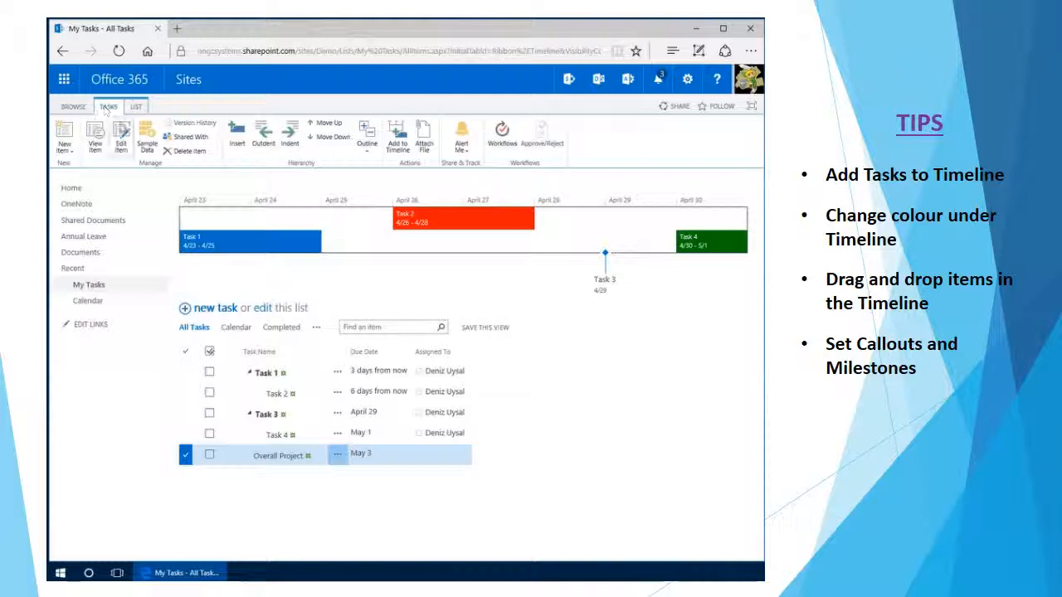
mouse_move(325, 123)
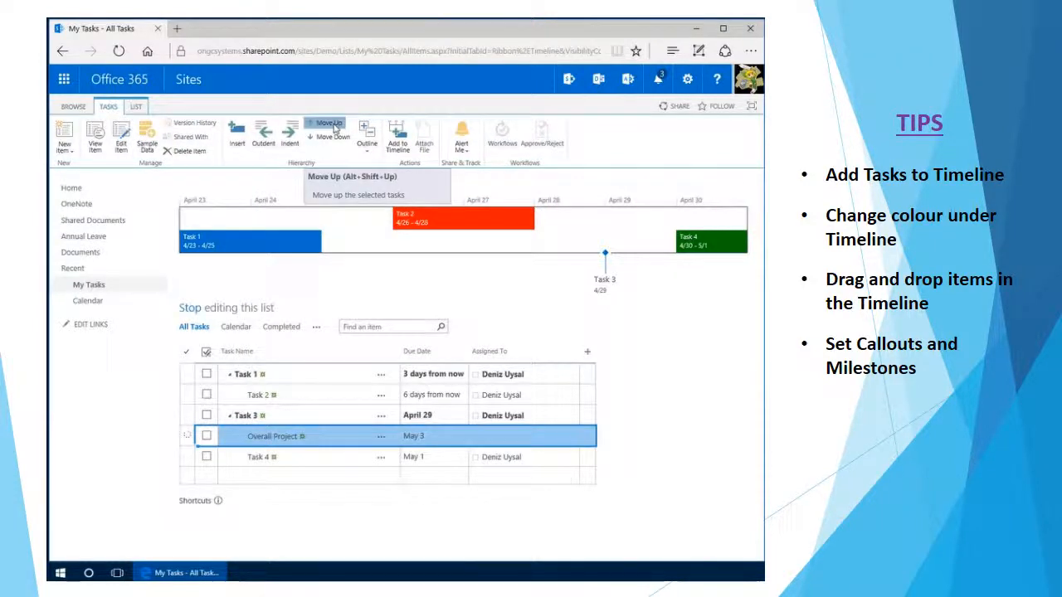
click(324, 126)
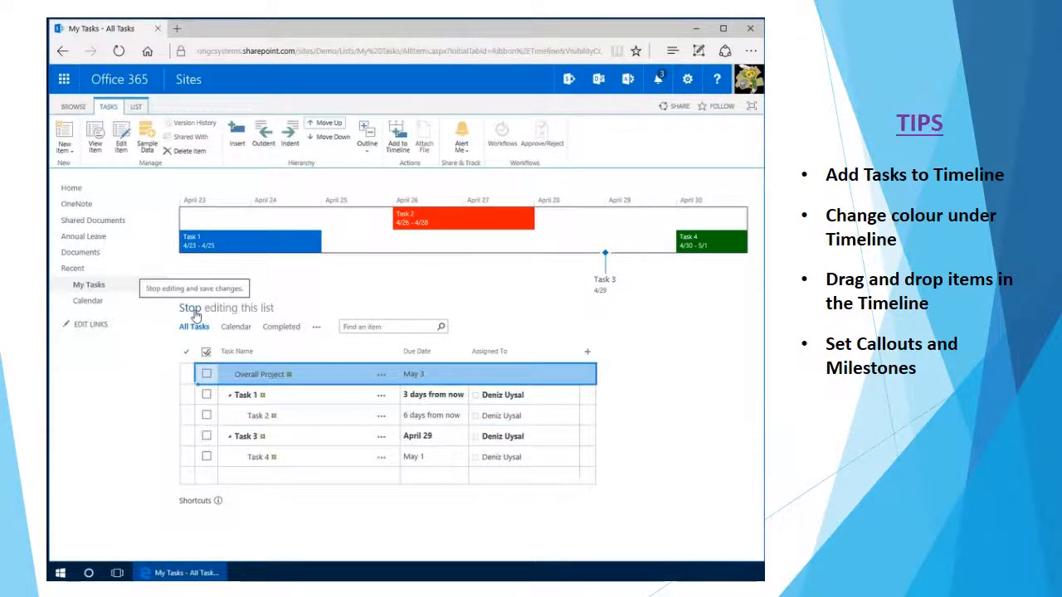
click(226, 308)
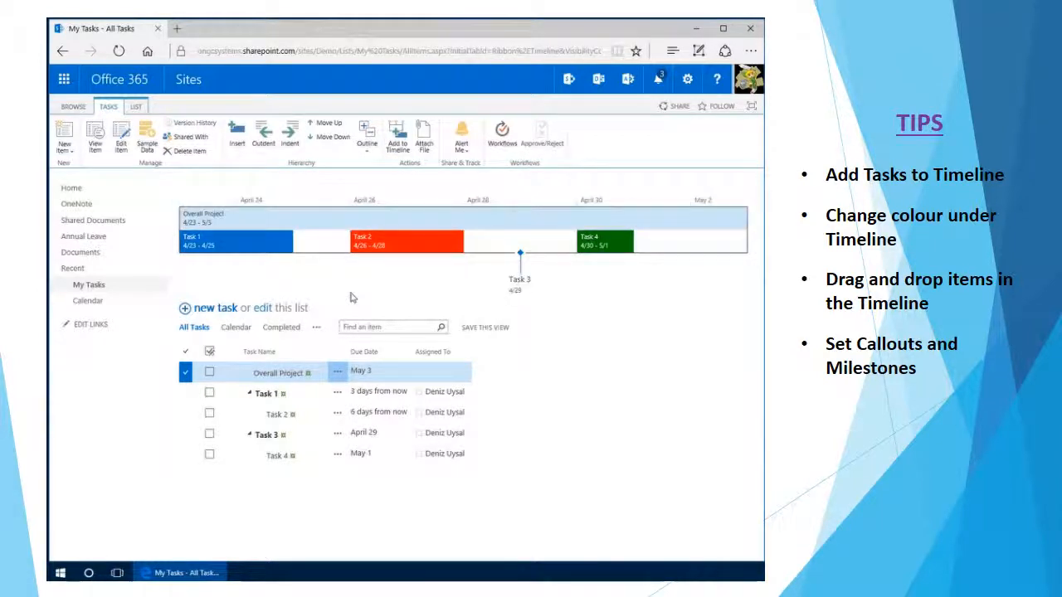
Show the Overall Project bar as a timeline callout with red text.
click(208, 230)
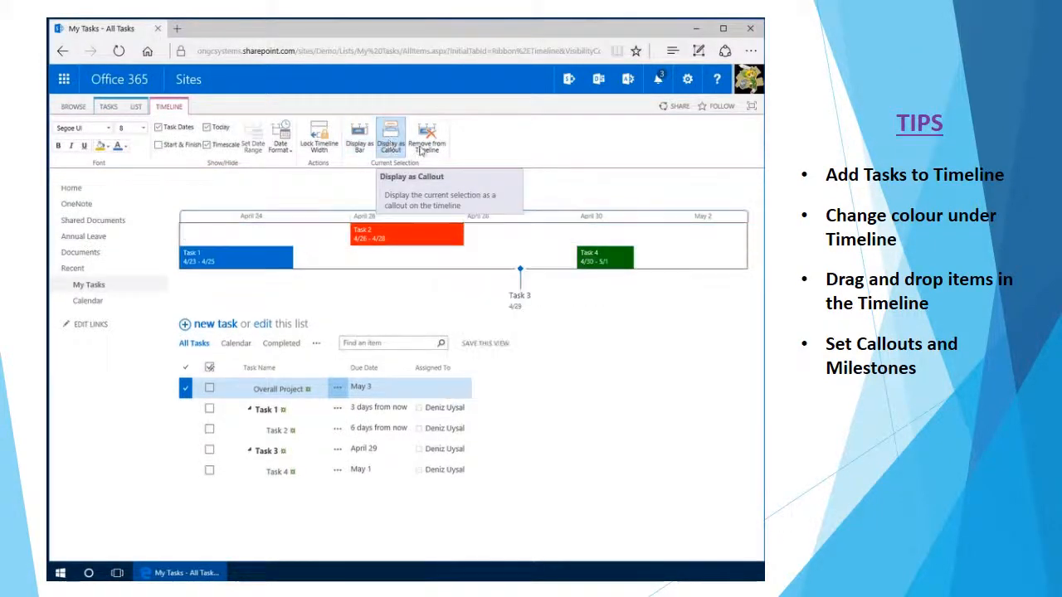
click(360, 139)
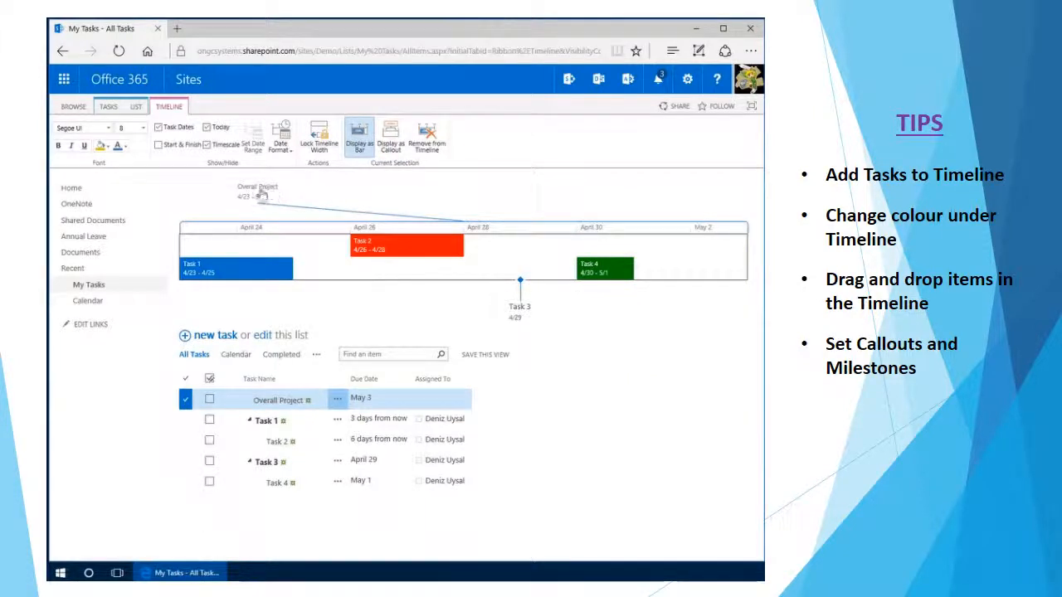
click(258, 190)
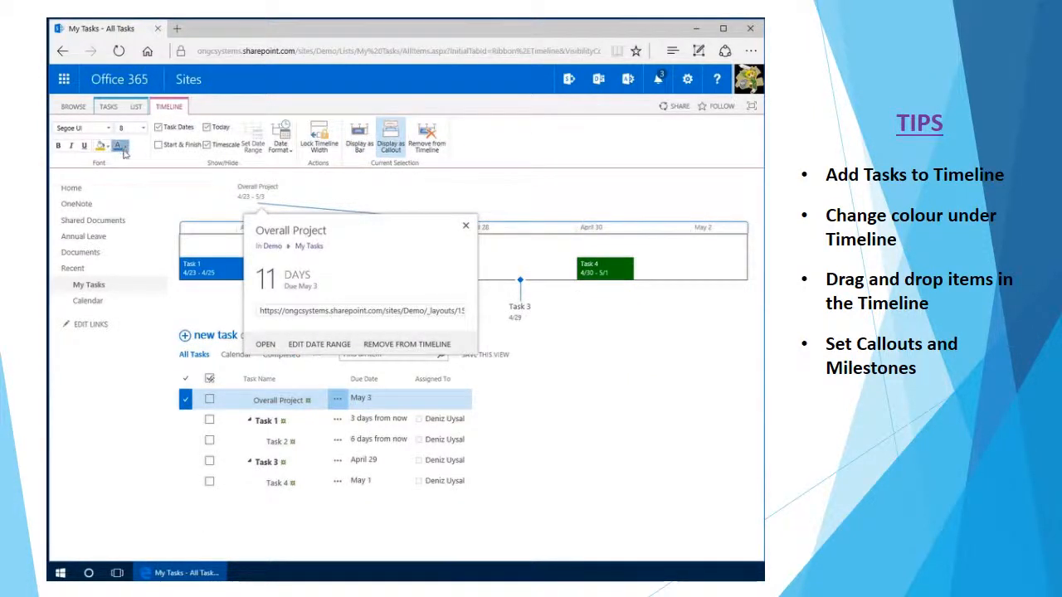
click(465, 225)
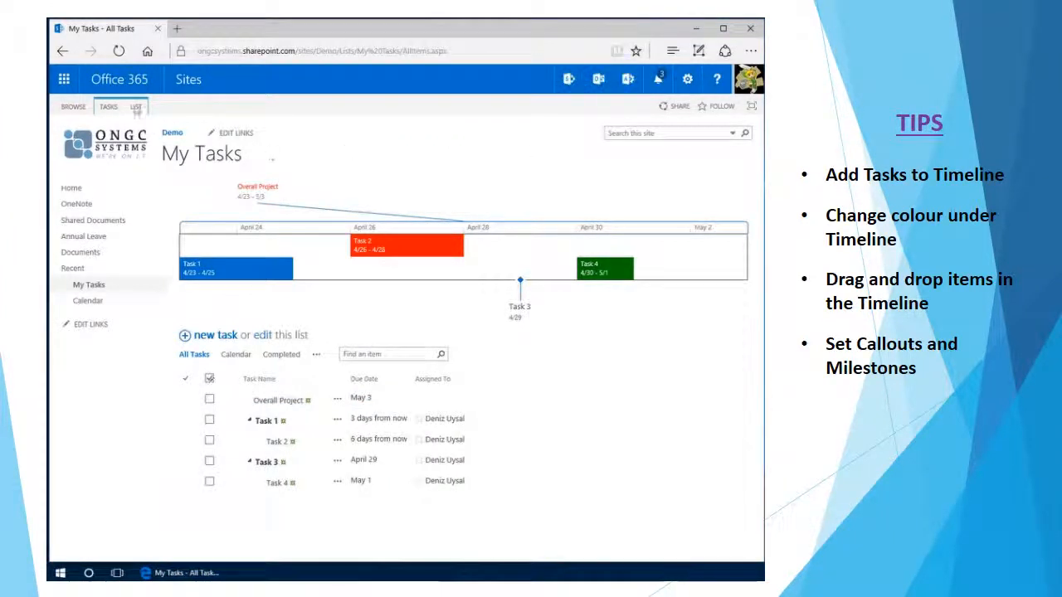
Switch the My Tasks list's current view to Gantt Chart from the LIST tab.
click(135, 106)
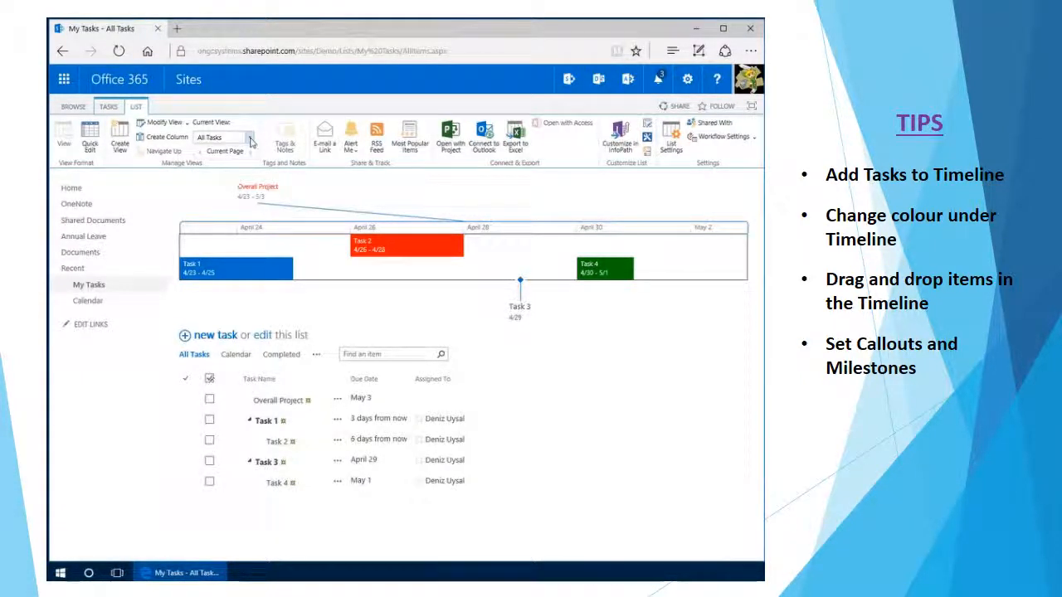
click(241, 136)
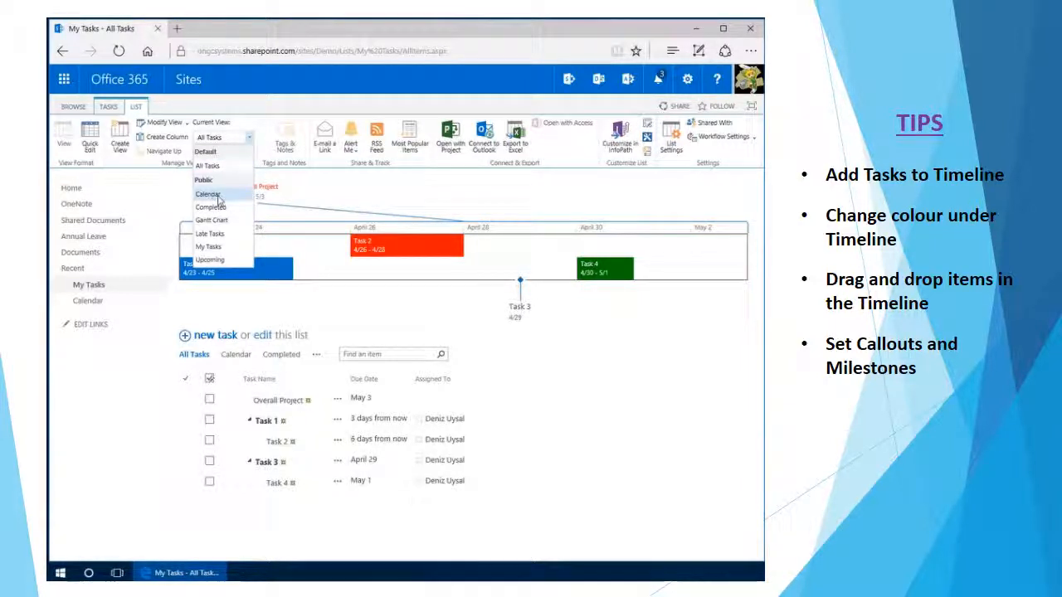
mouse_move(222, 219)
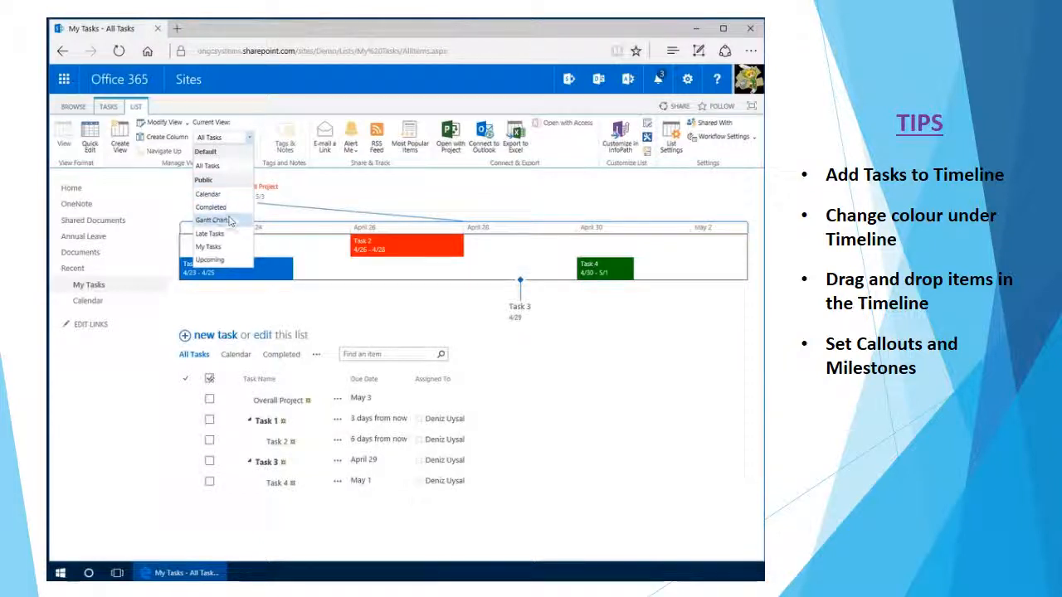
click(214, 220)
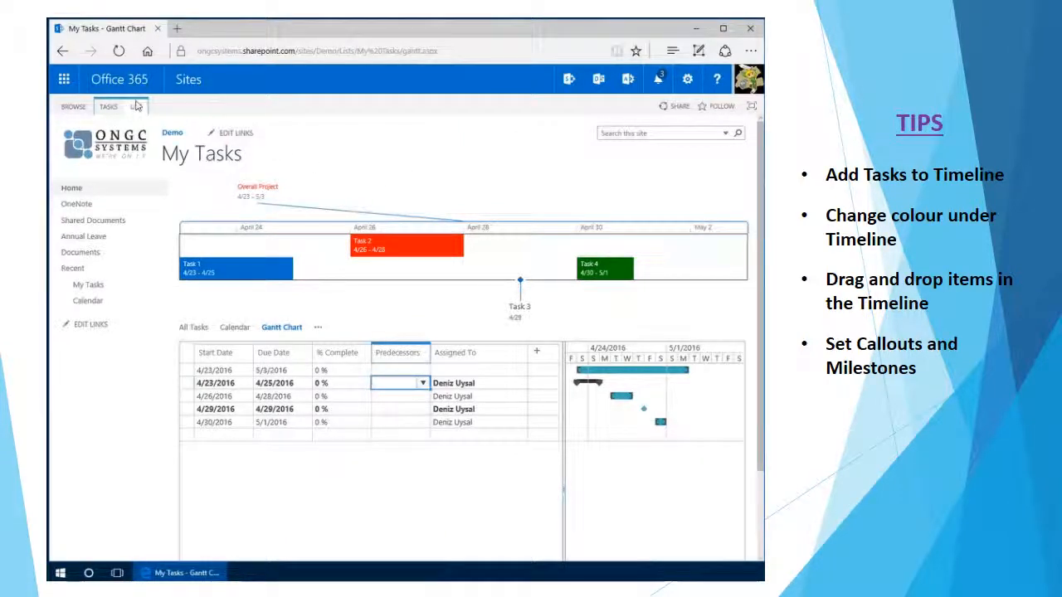
Show the LIST commands for the Gantt view, including Zoom In, Zoom Out and Open with Project.
click(136, 106)
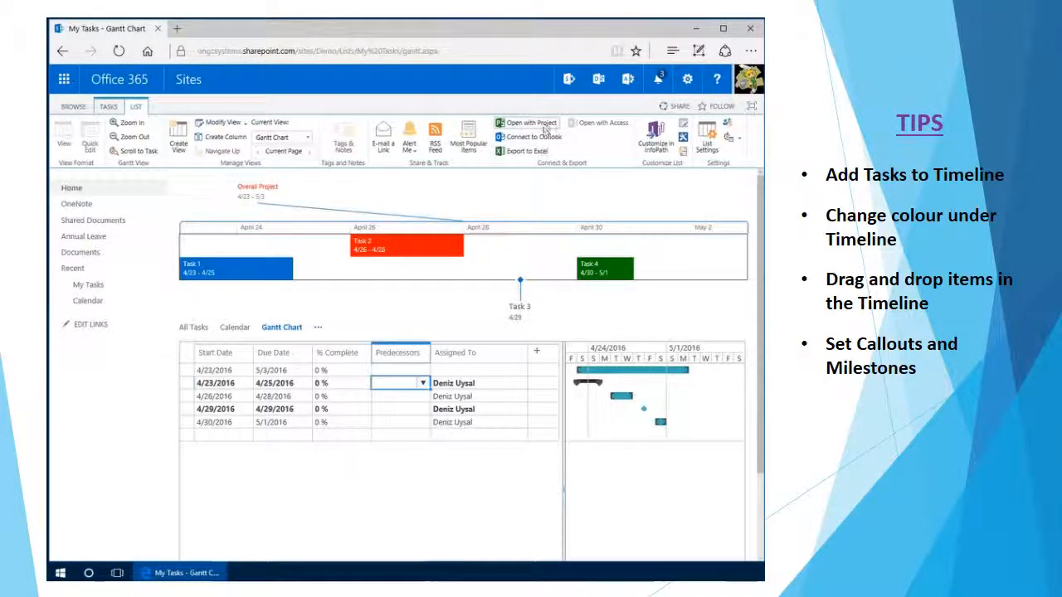
mouse_move(539, 125)
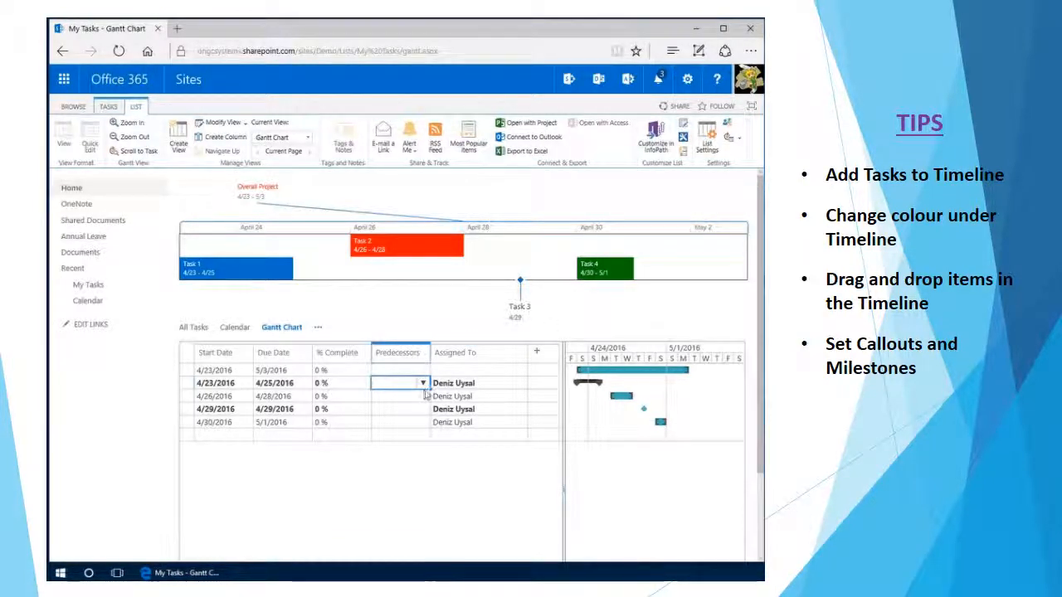
Make Task 1 the 4/26 task's predecessor and Task 2 Task 3's, then return to All Tasks.
click(421, 383)
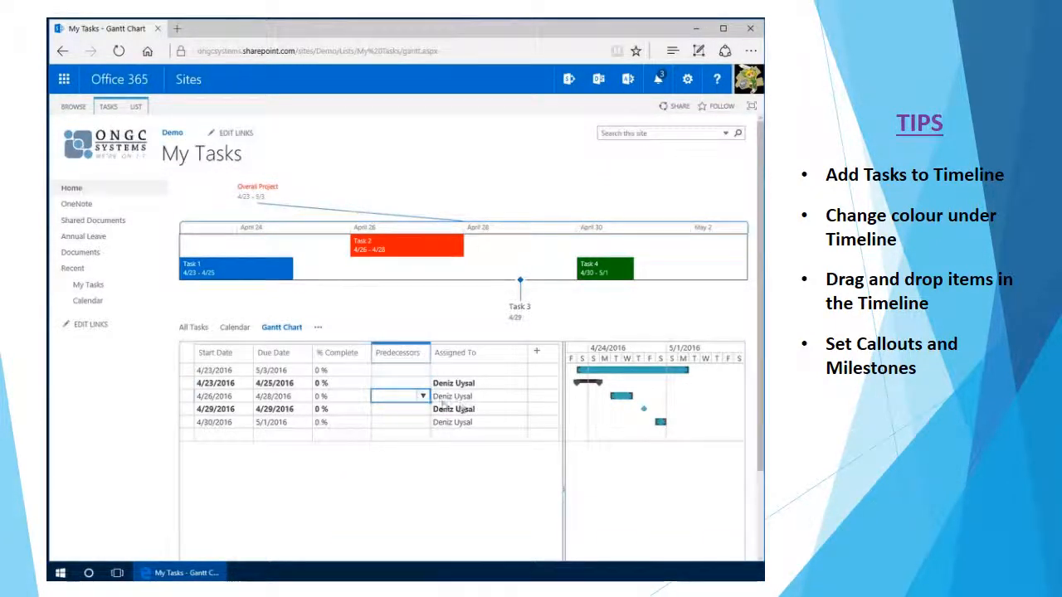
click(421, 395)
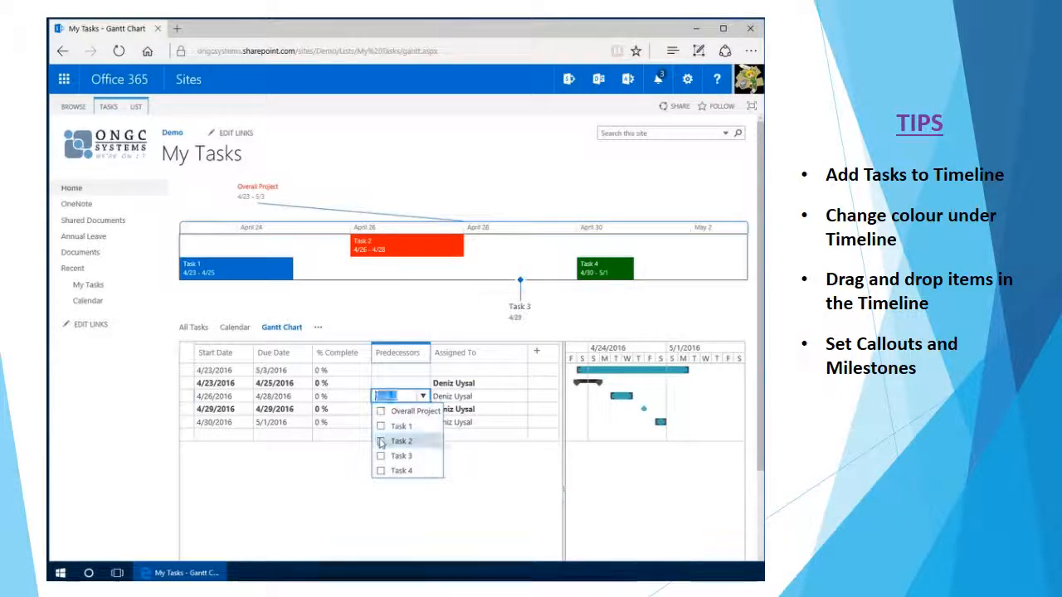
click(380, 441)
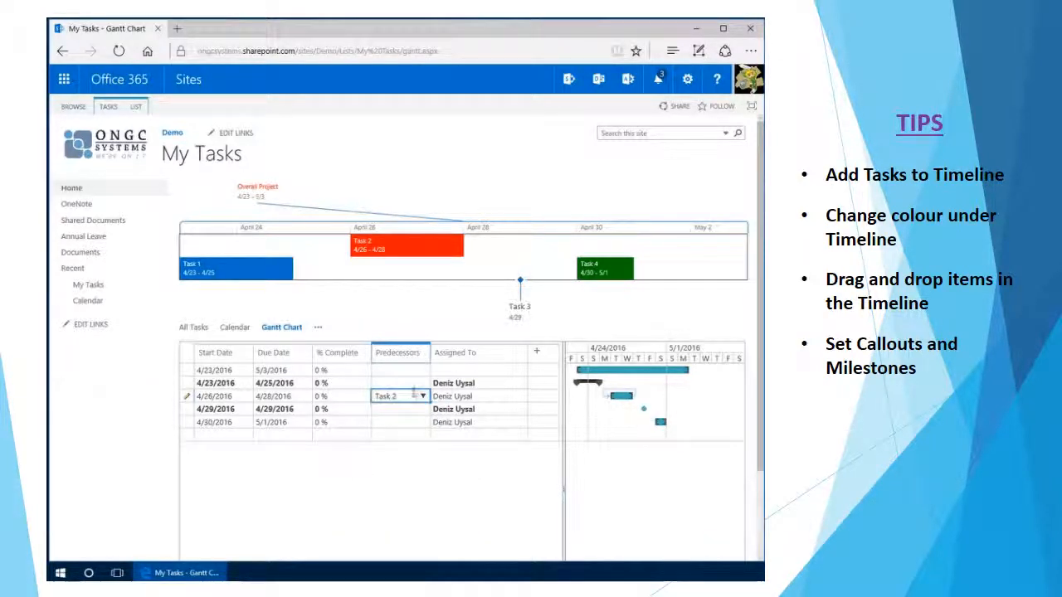
click(422, 396)
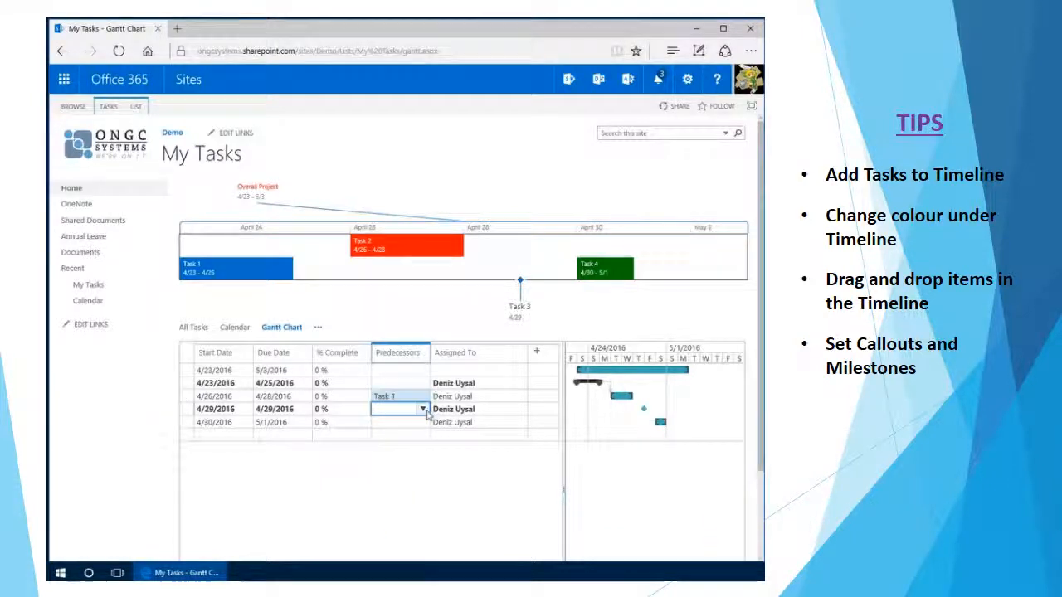
click(421, 409)
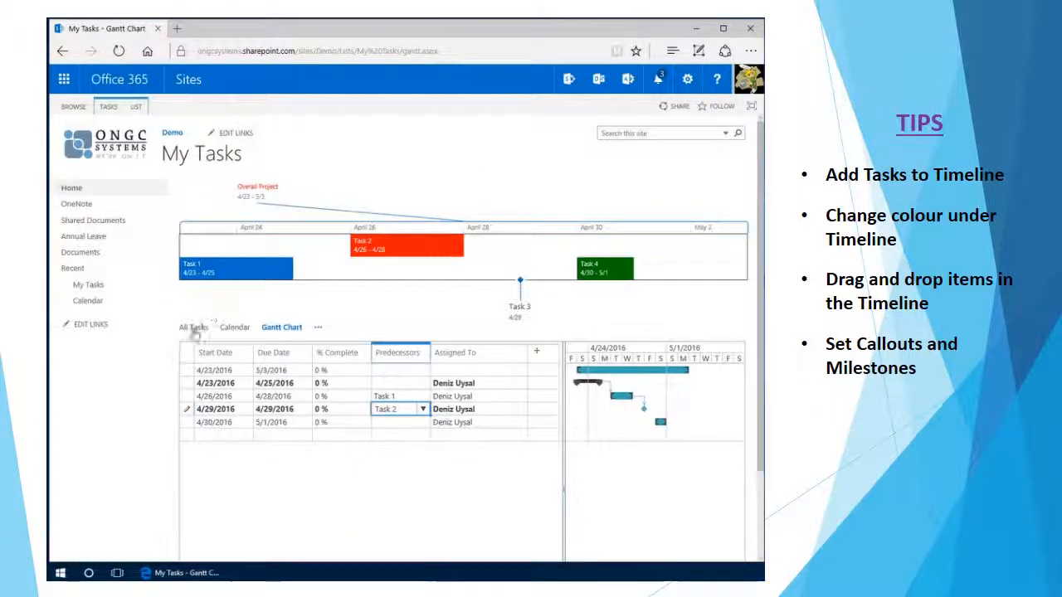
click(193, 327)
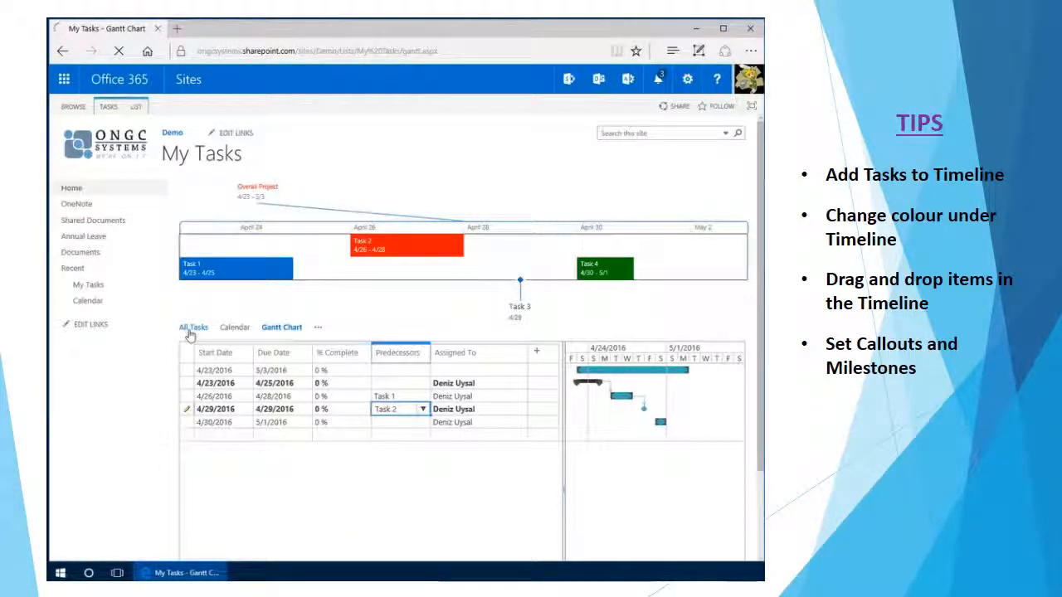